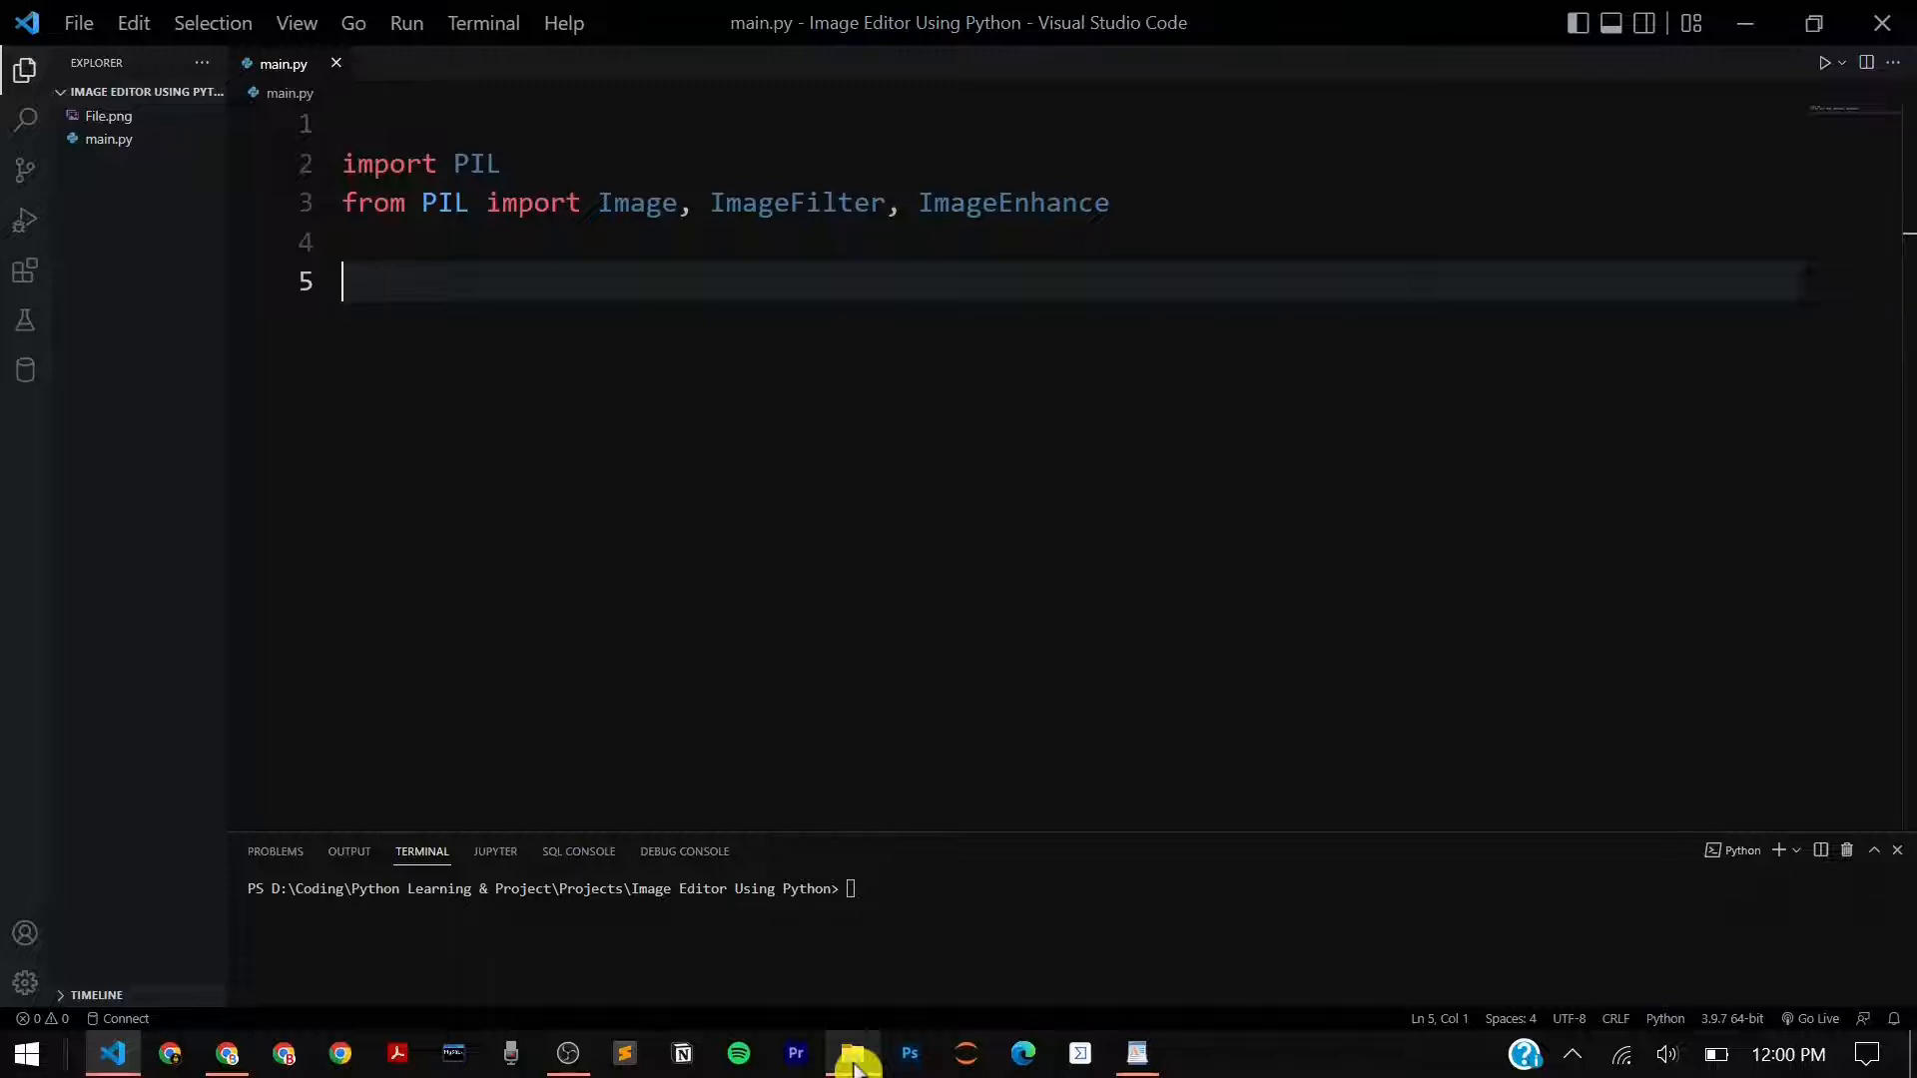
- Check the project folder to confirm the image is named File.png
{"action": "left_click", "coordinate": [851, 1052]}
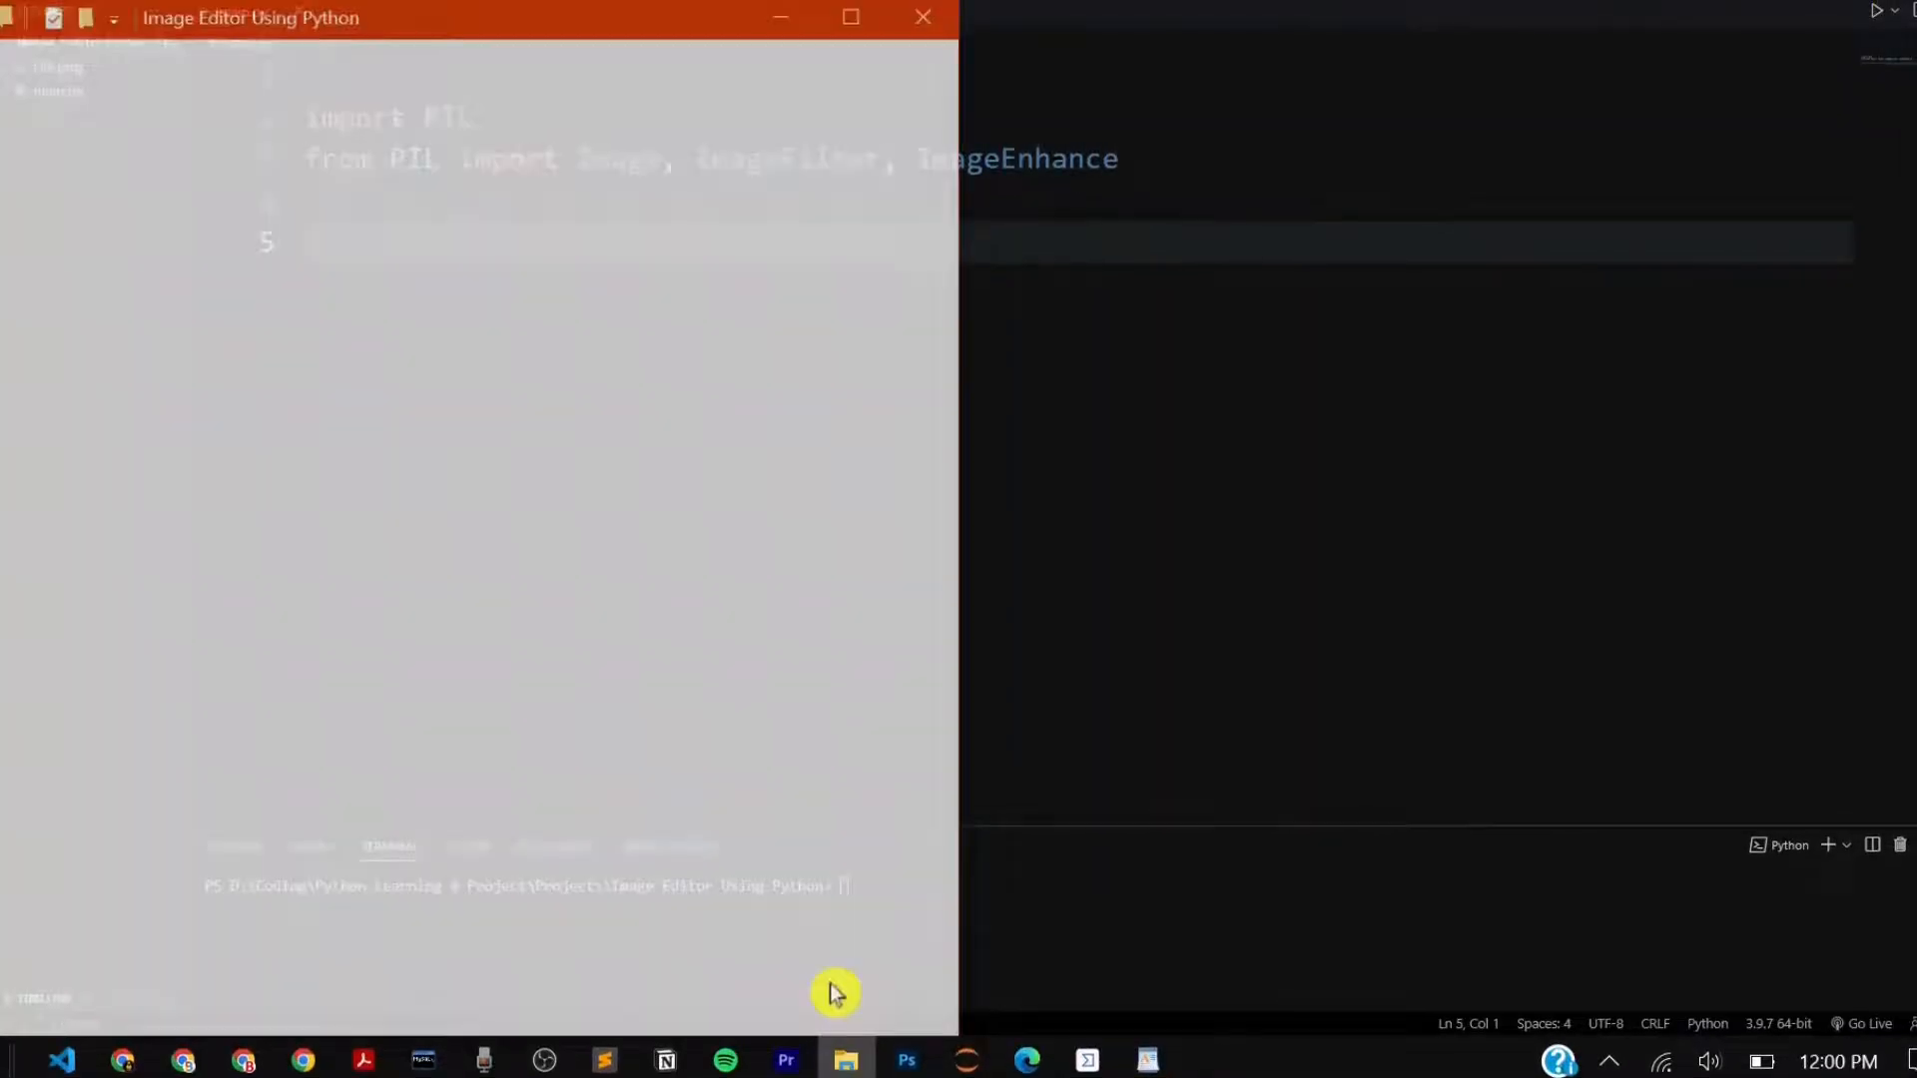
{"action": "left_click", "coordinate": [844, 1060]}
{"action": "type", "text": "img = Image.open('File.png')"}
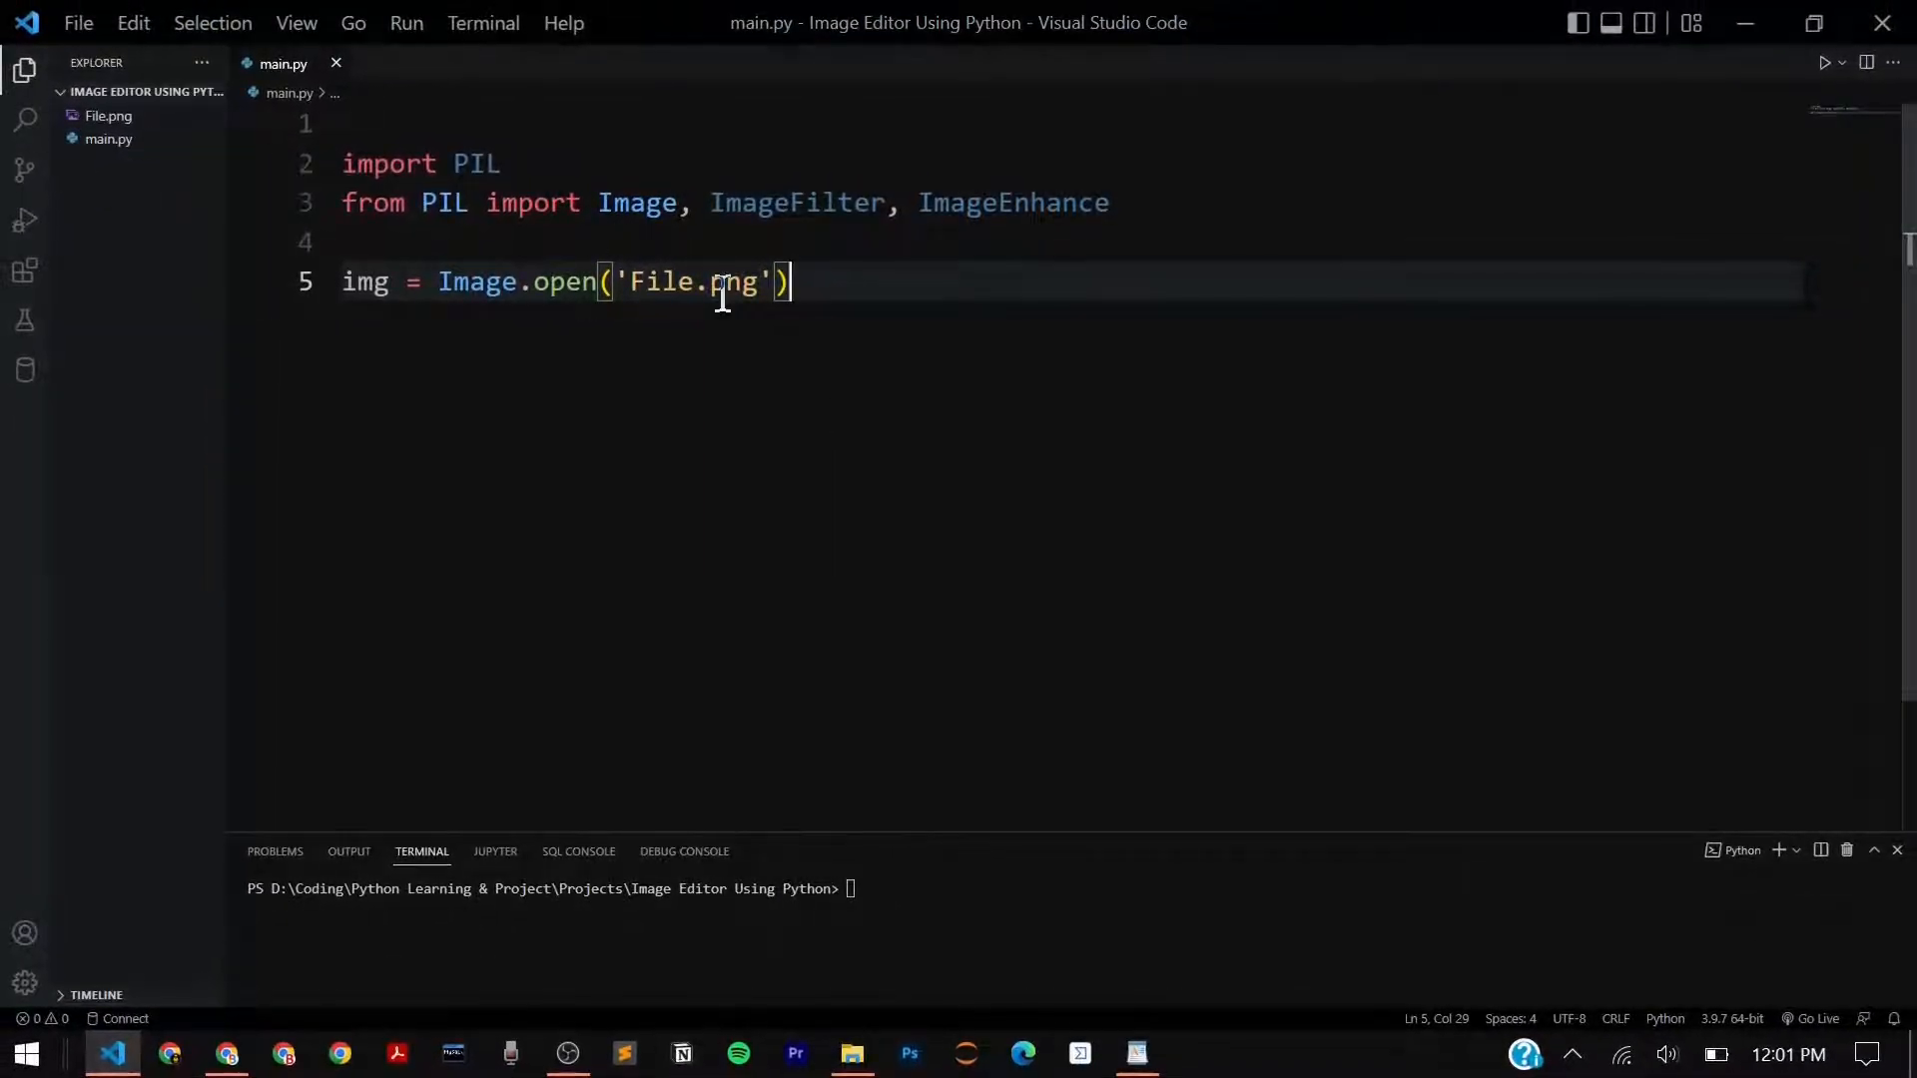
- Add brightness_manipulation = ImageEnhance.Brightness(img).enhance(0.5) on line 7 and save
{"action": "key", "text": "Enter"}
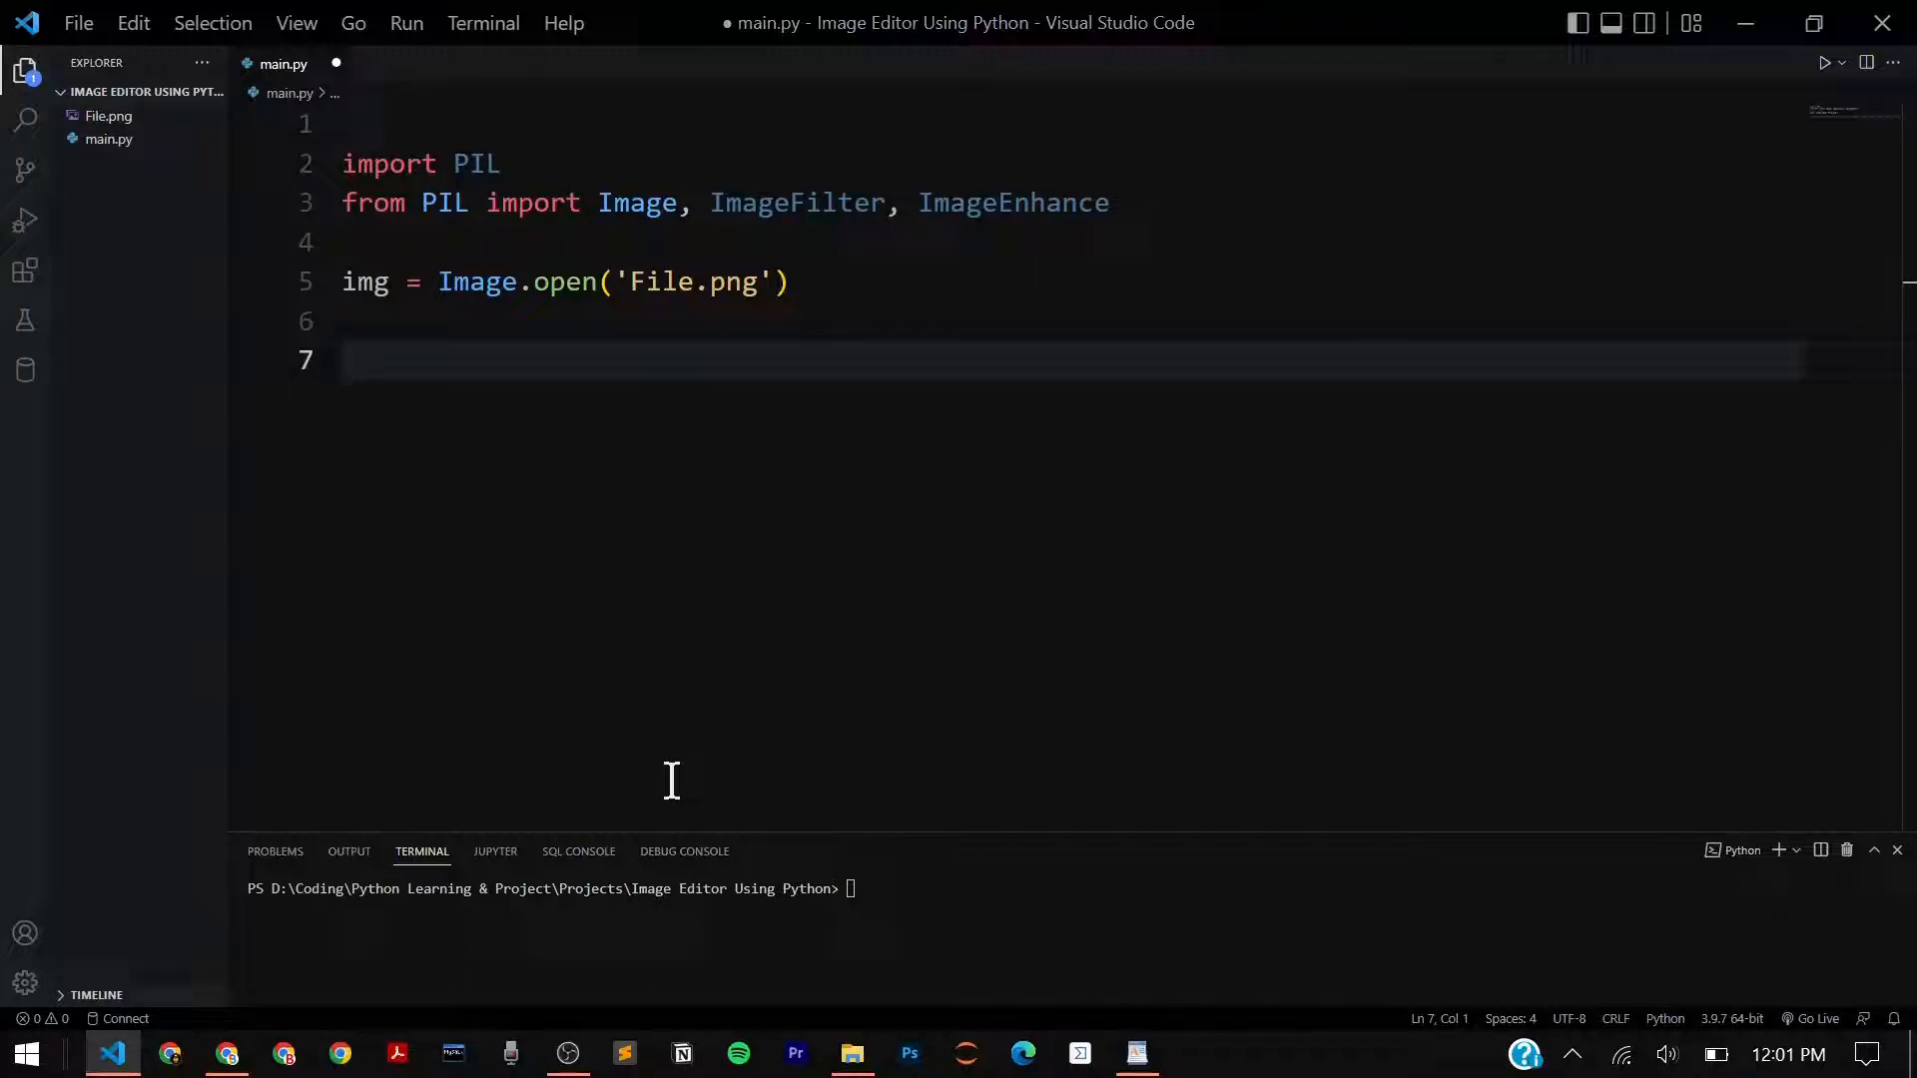
{"action": "type", "text": "brightness_manipulation ="}
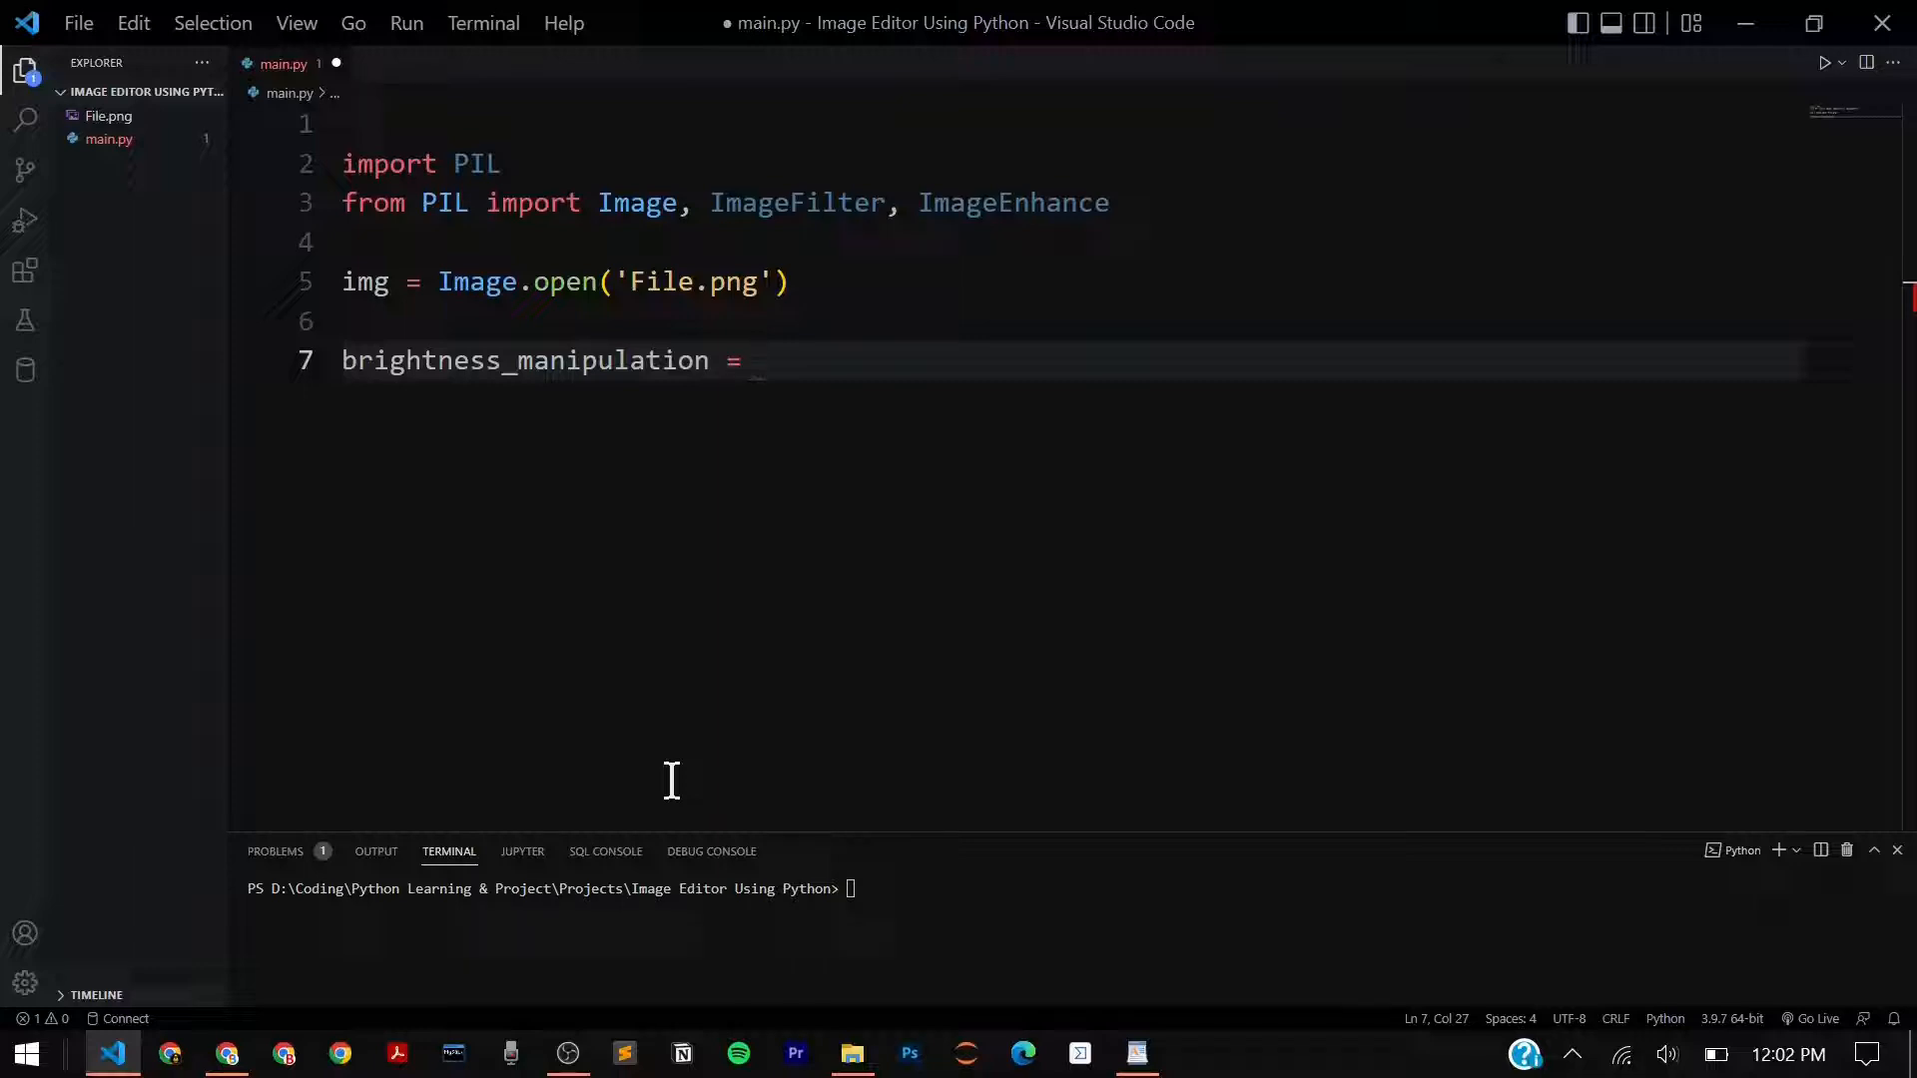
{"action": "mouse_move", "coordinate": [987, 189]}
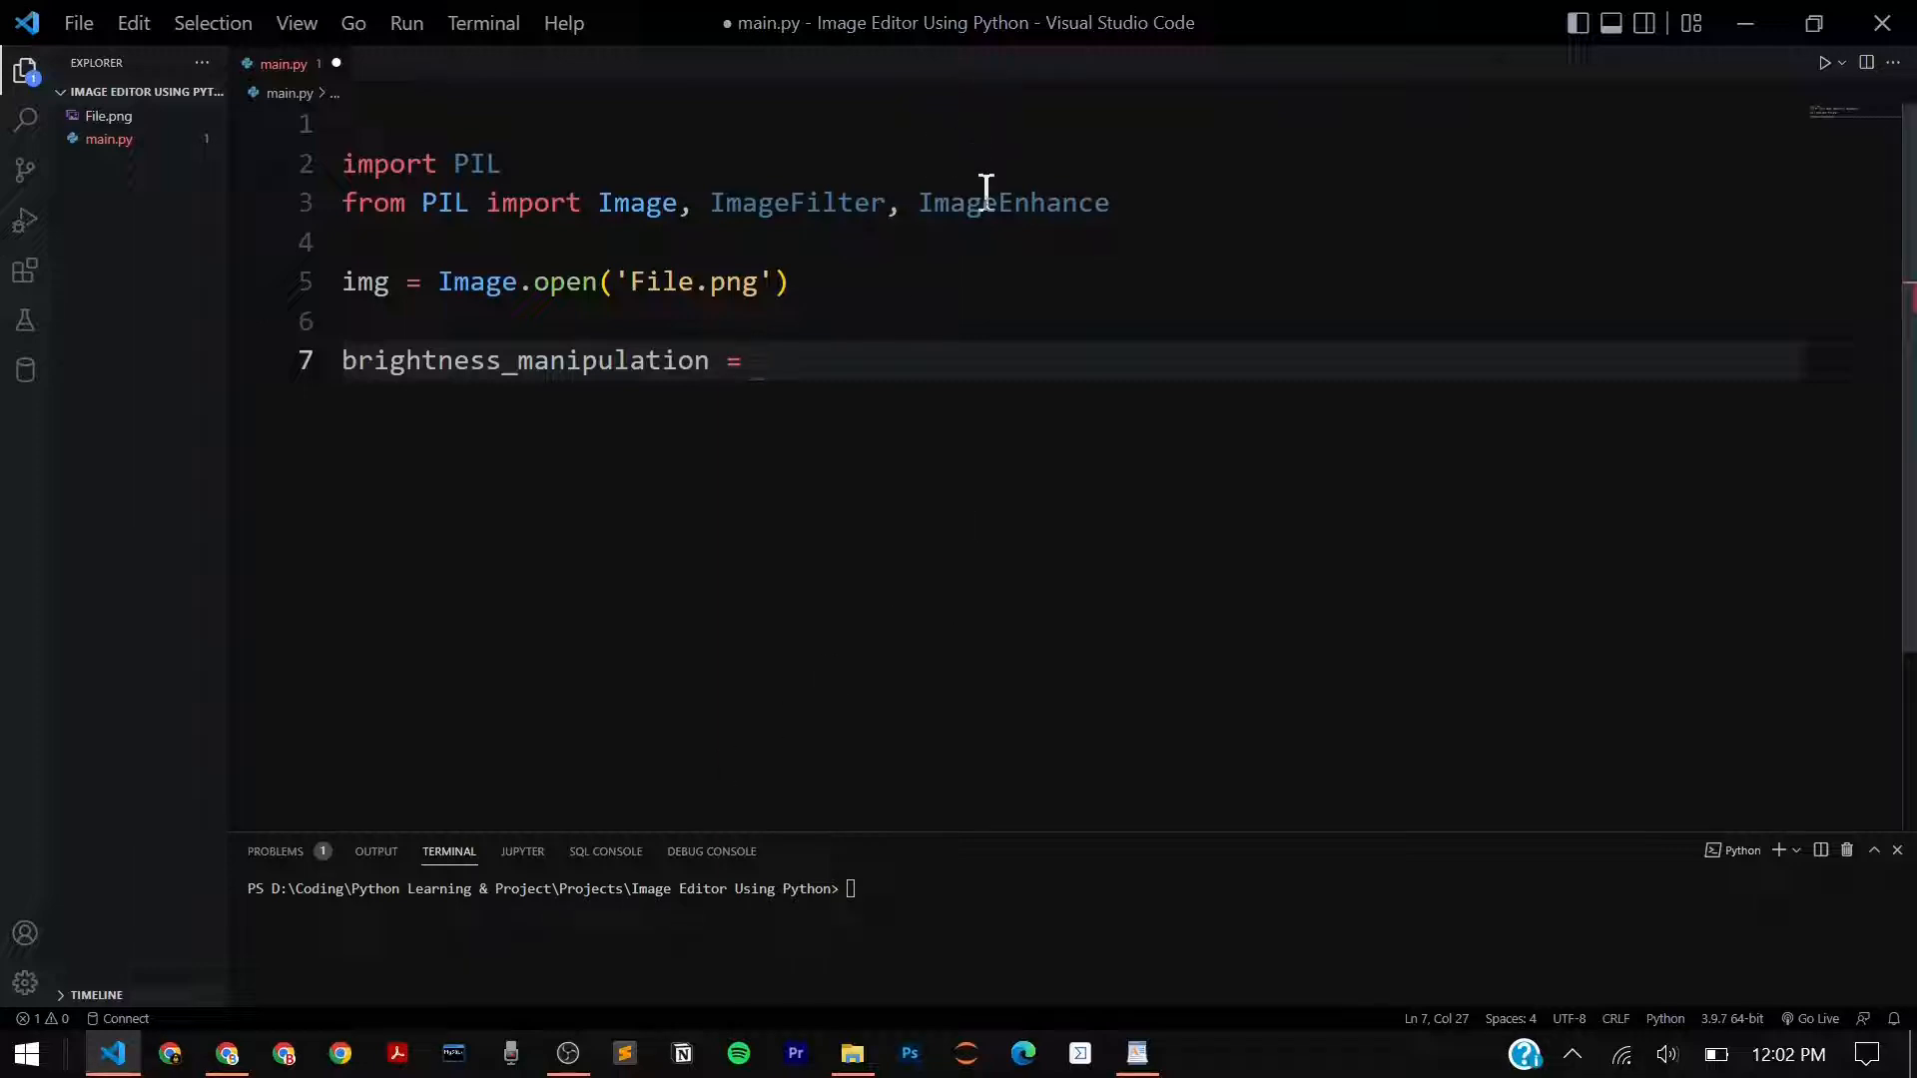
{"action": "mouse_move", "coordinate": [734, 360]}
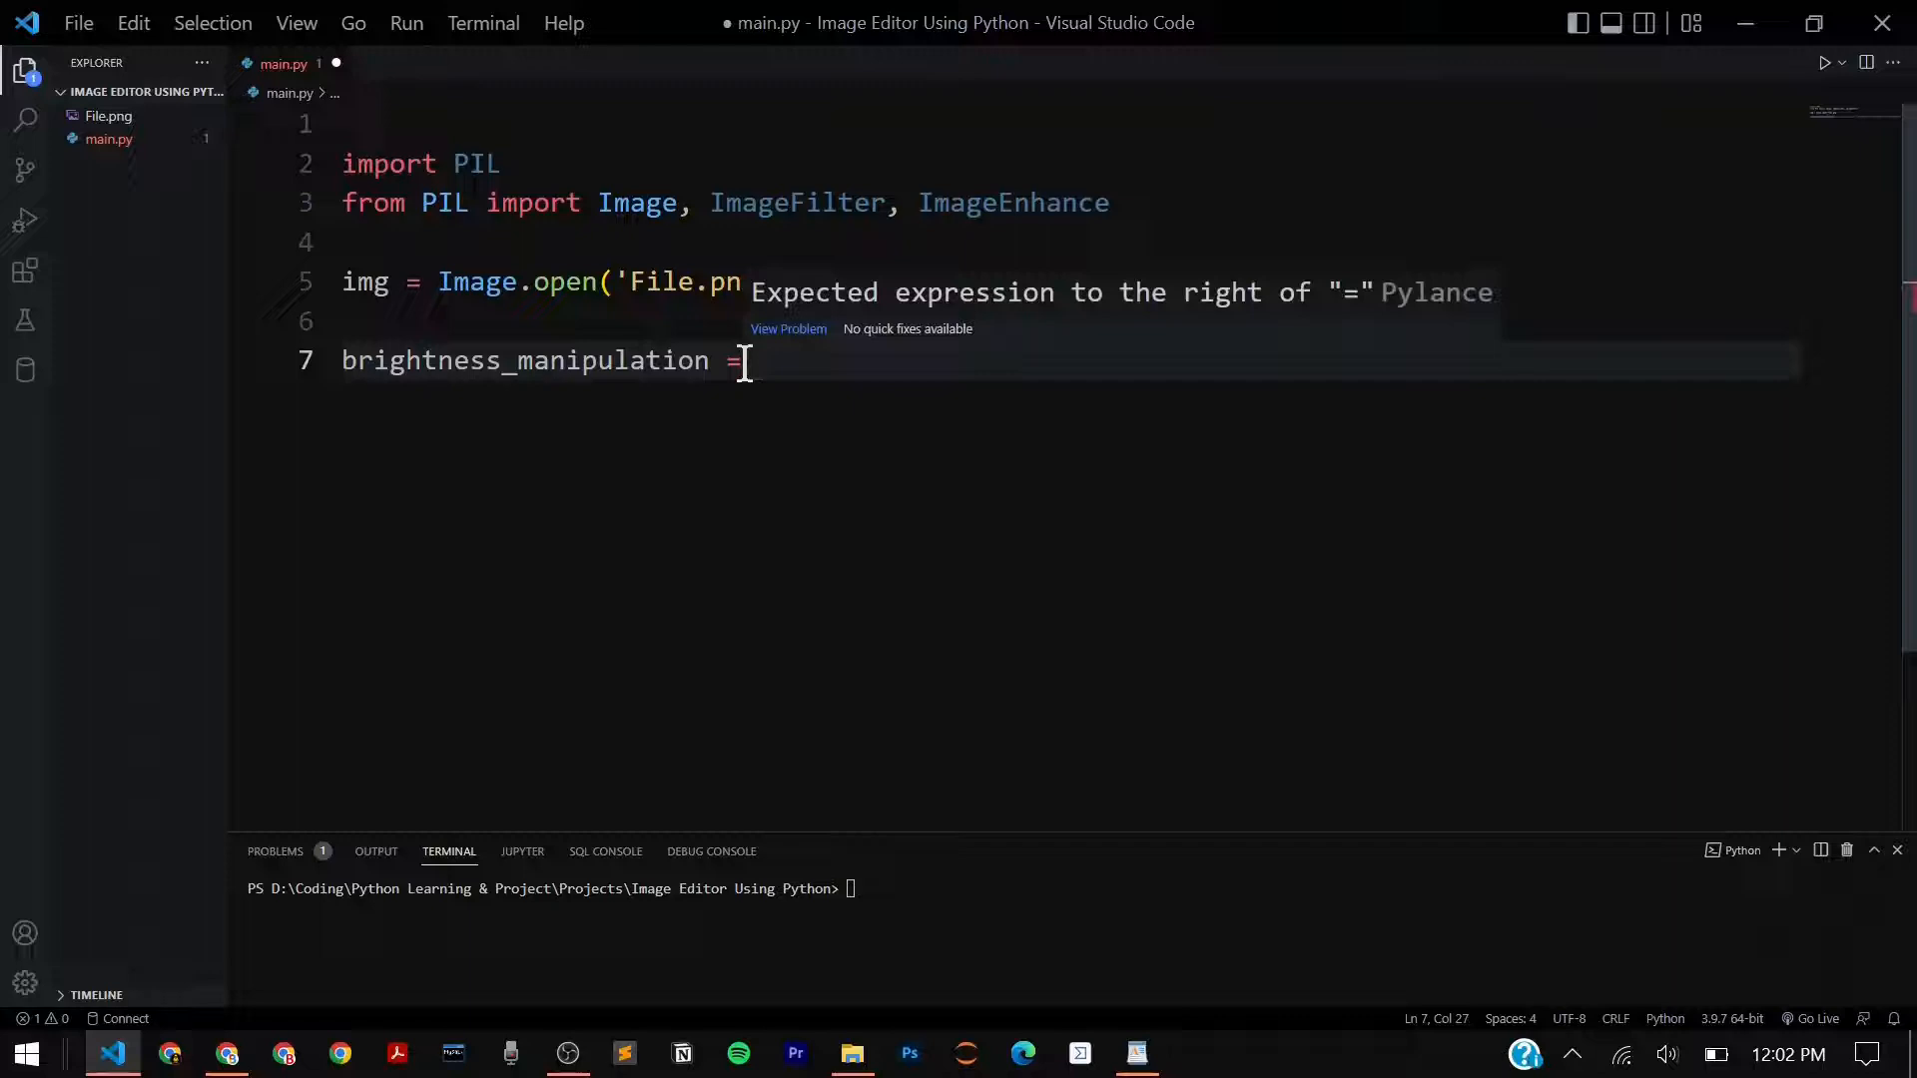
{"action": "type", "text": "ImageEnhance.Brightness("}
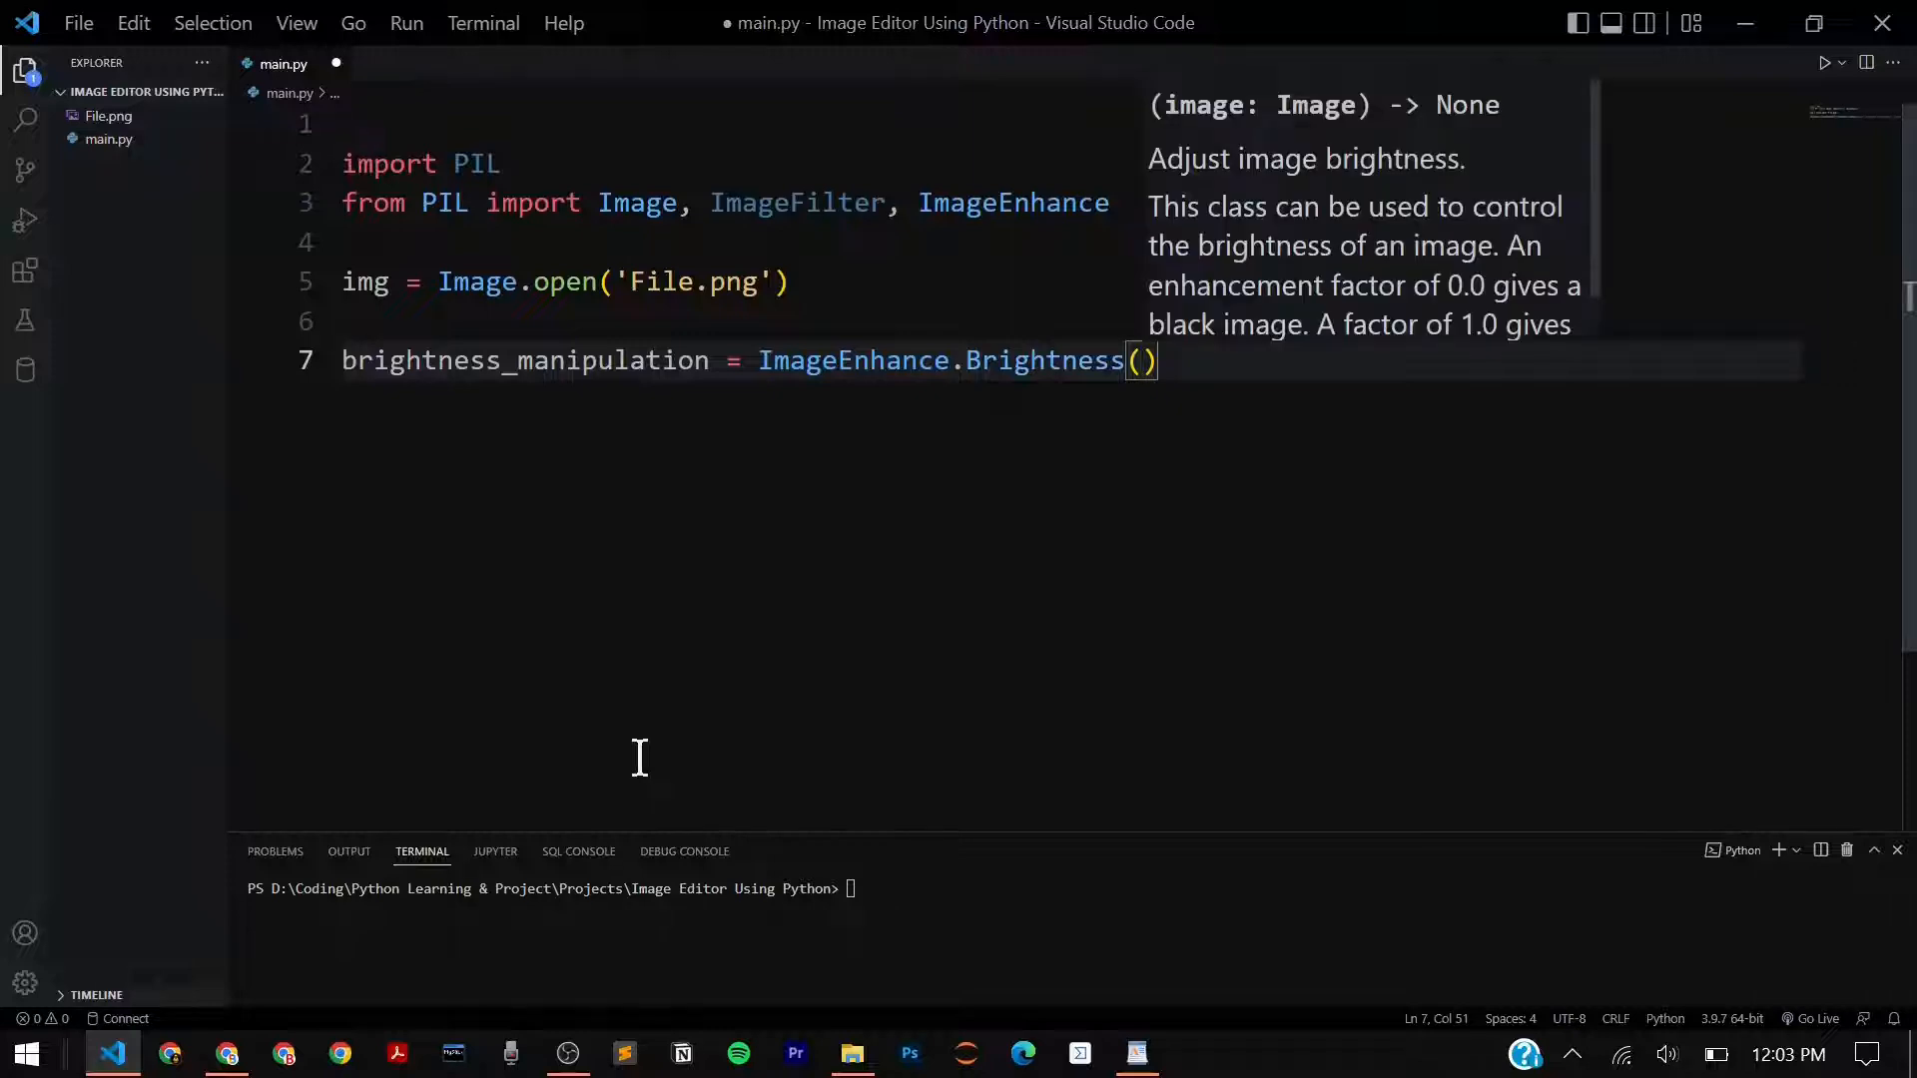
{"action": "type", "text": "img"}
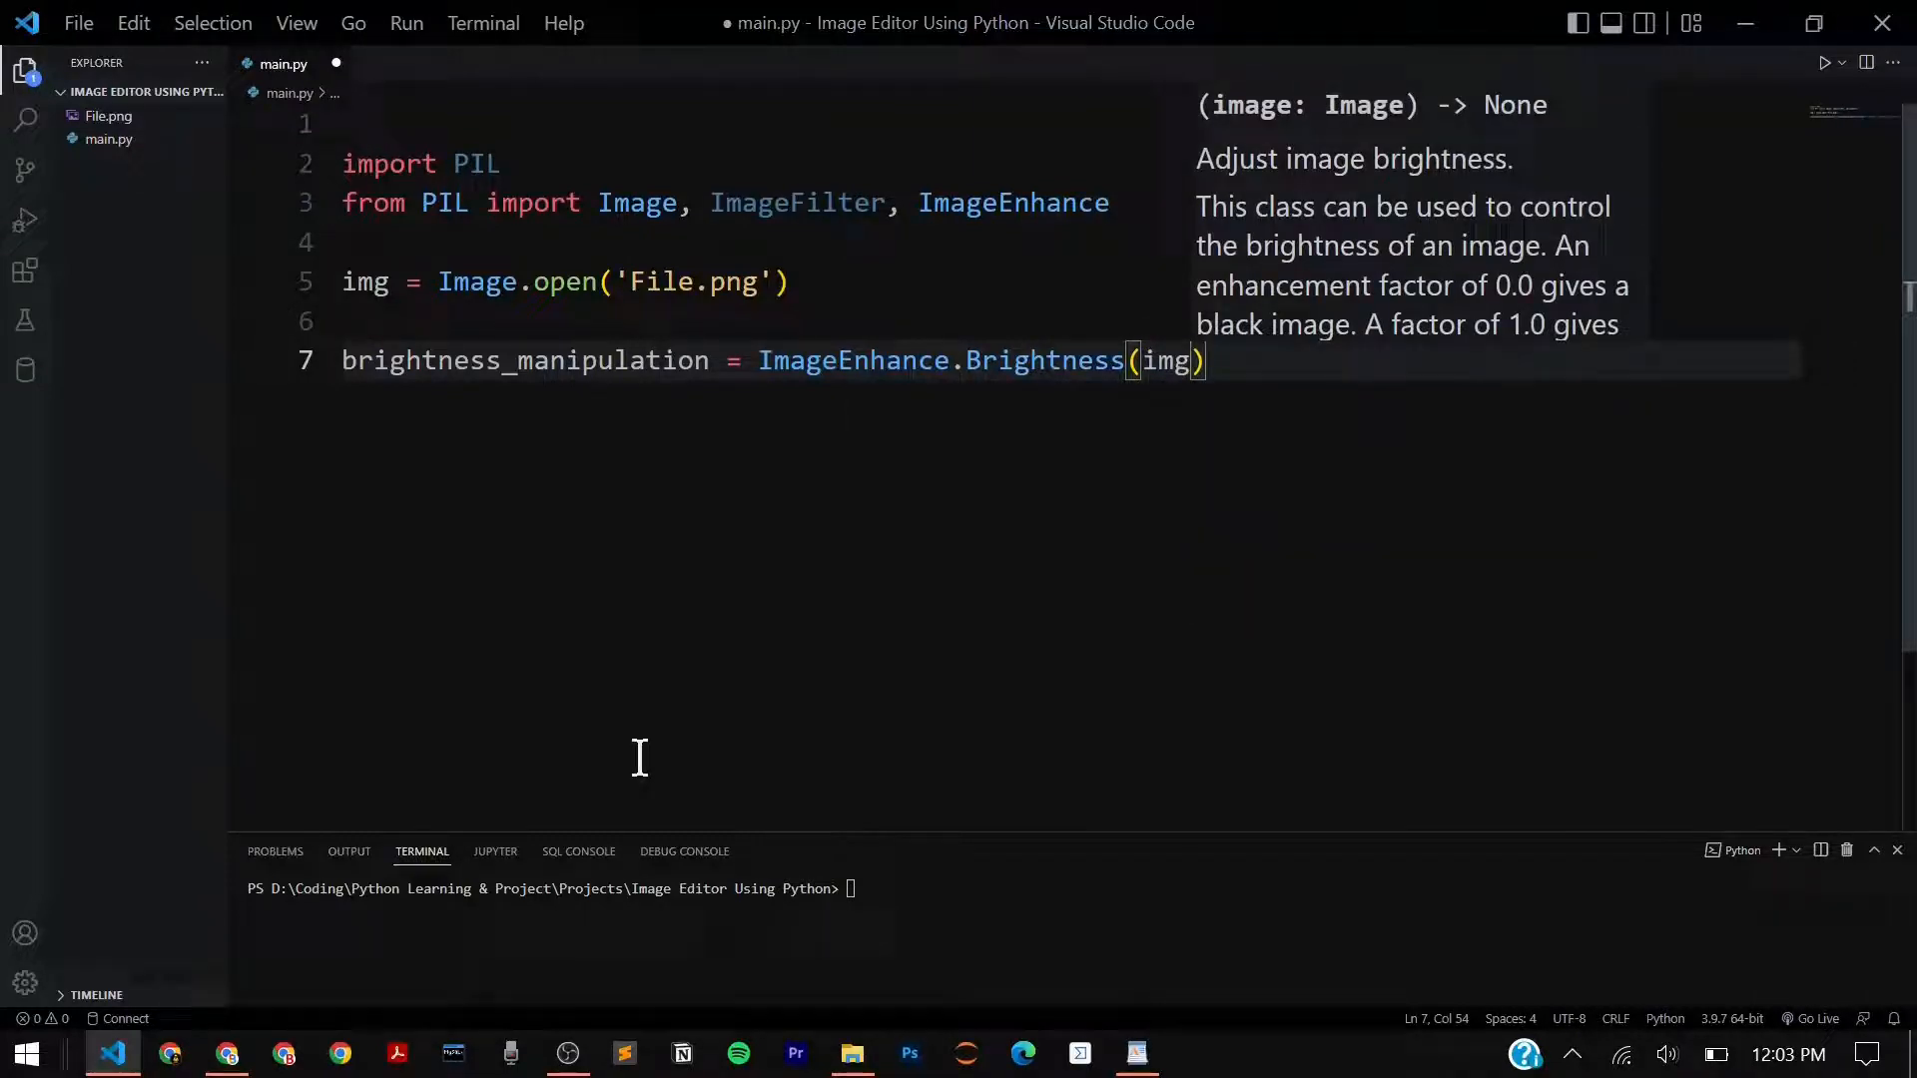
{"action": "type", "text": ".enhance"}
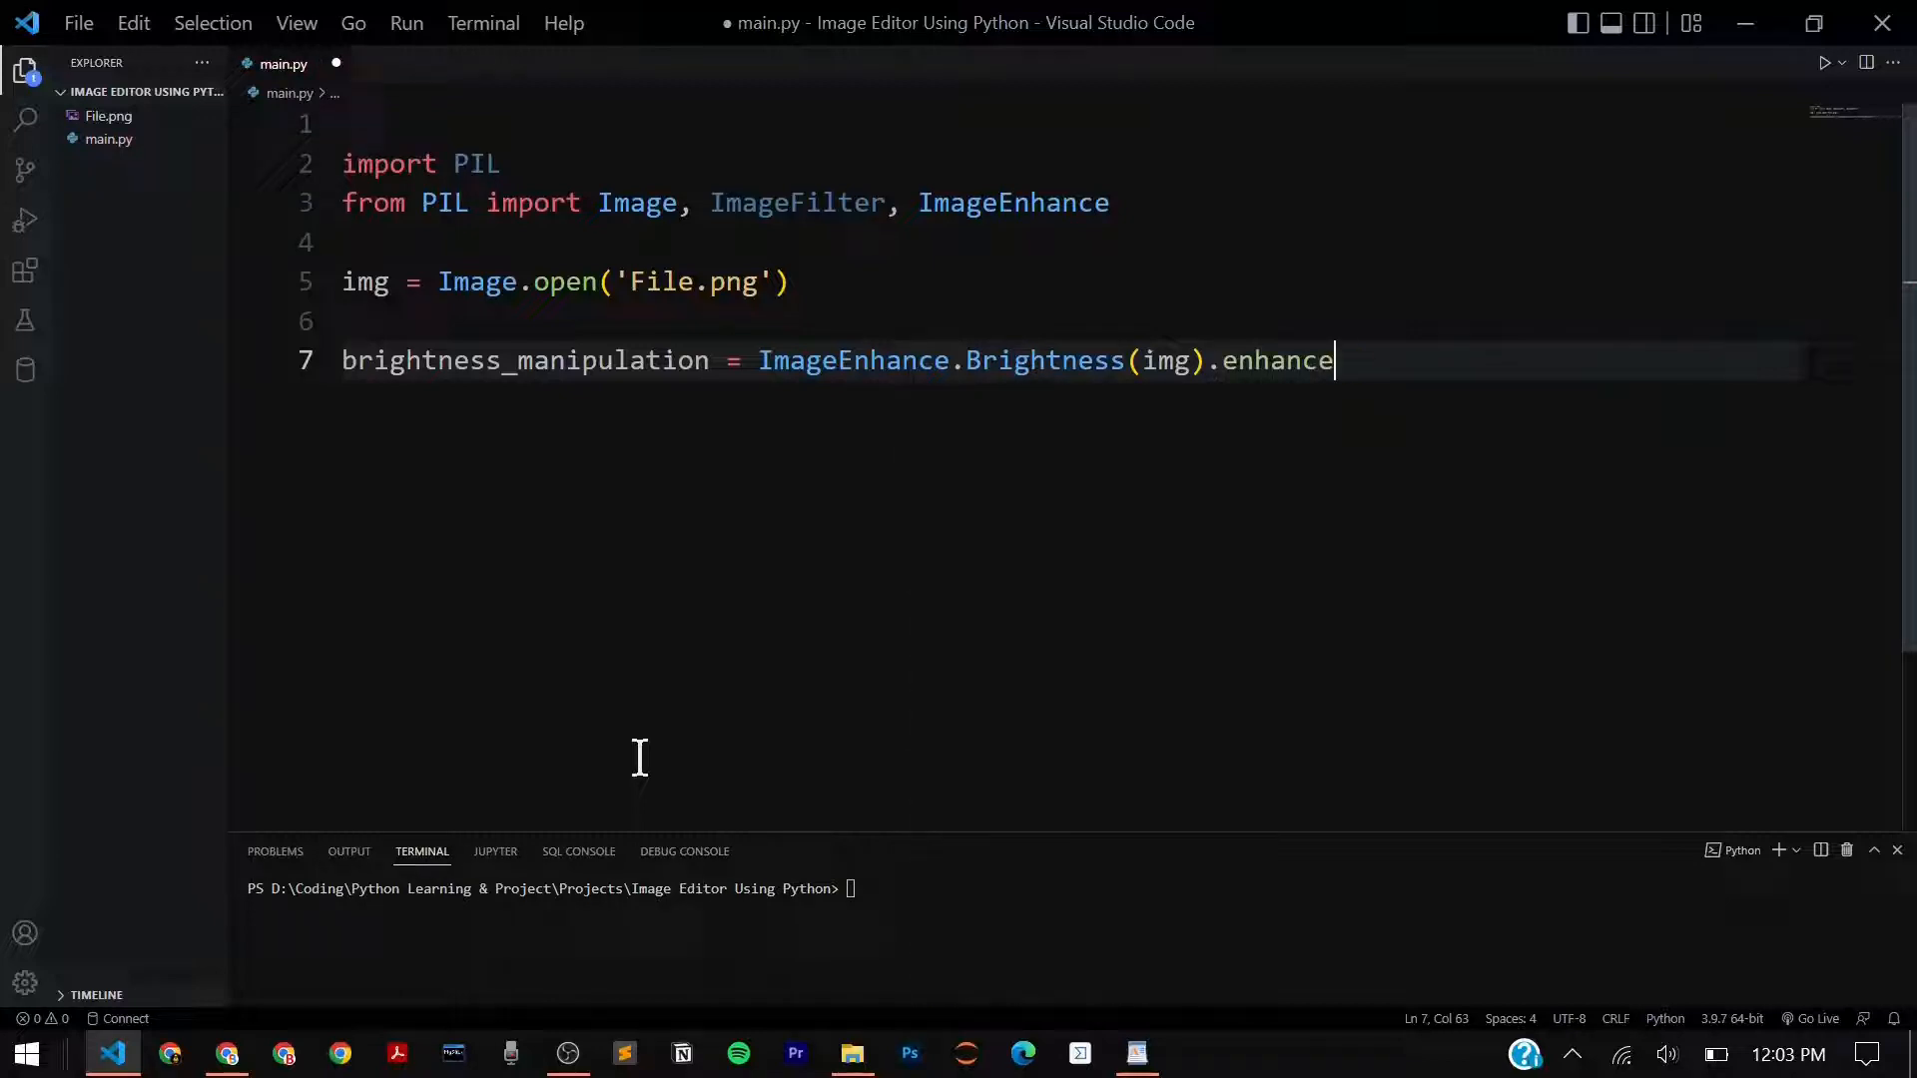
{"action": "type", "text": "(0"}
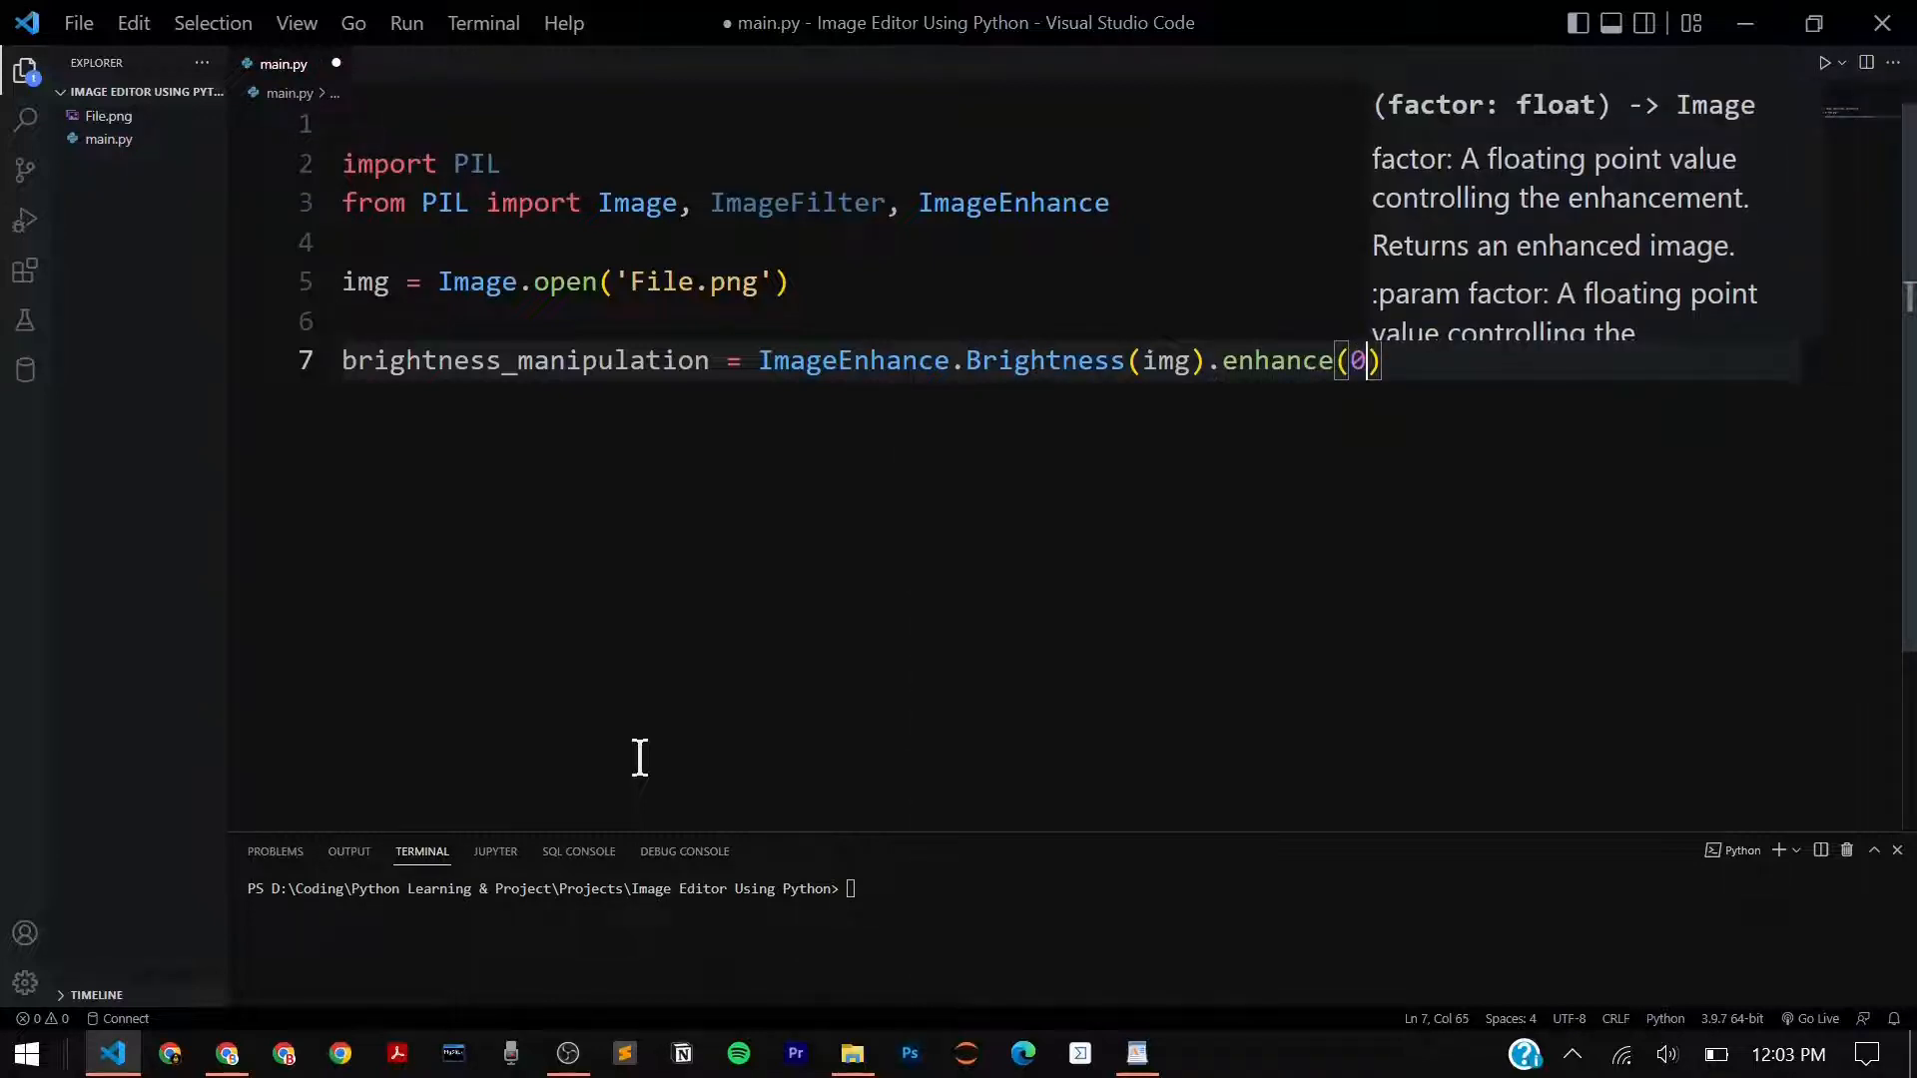
{"action": "type", "text": ".5"}
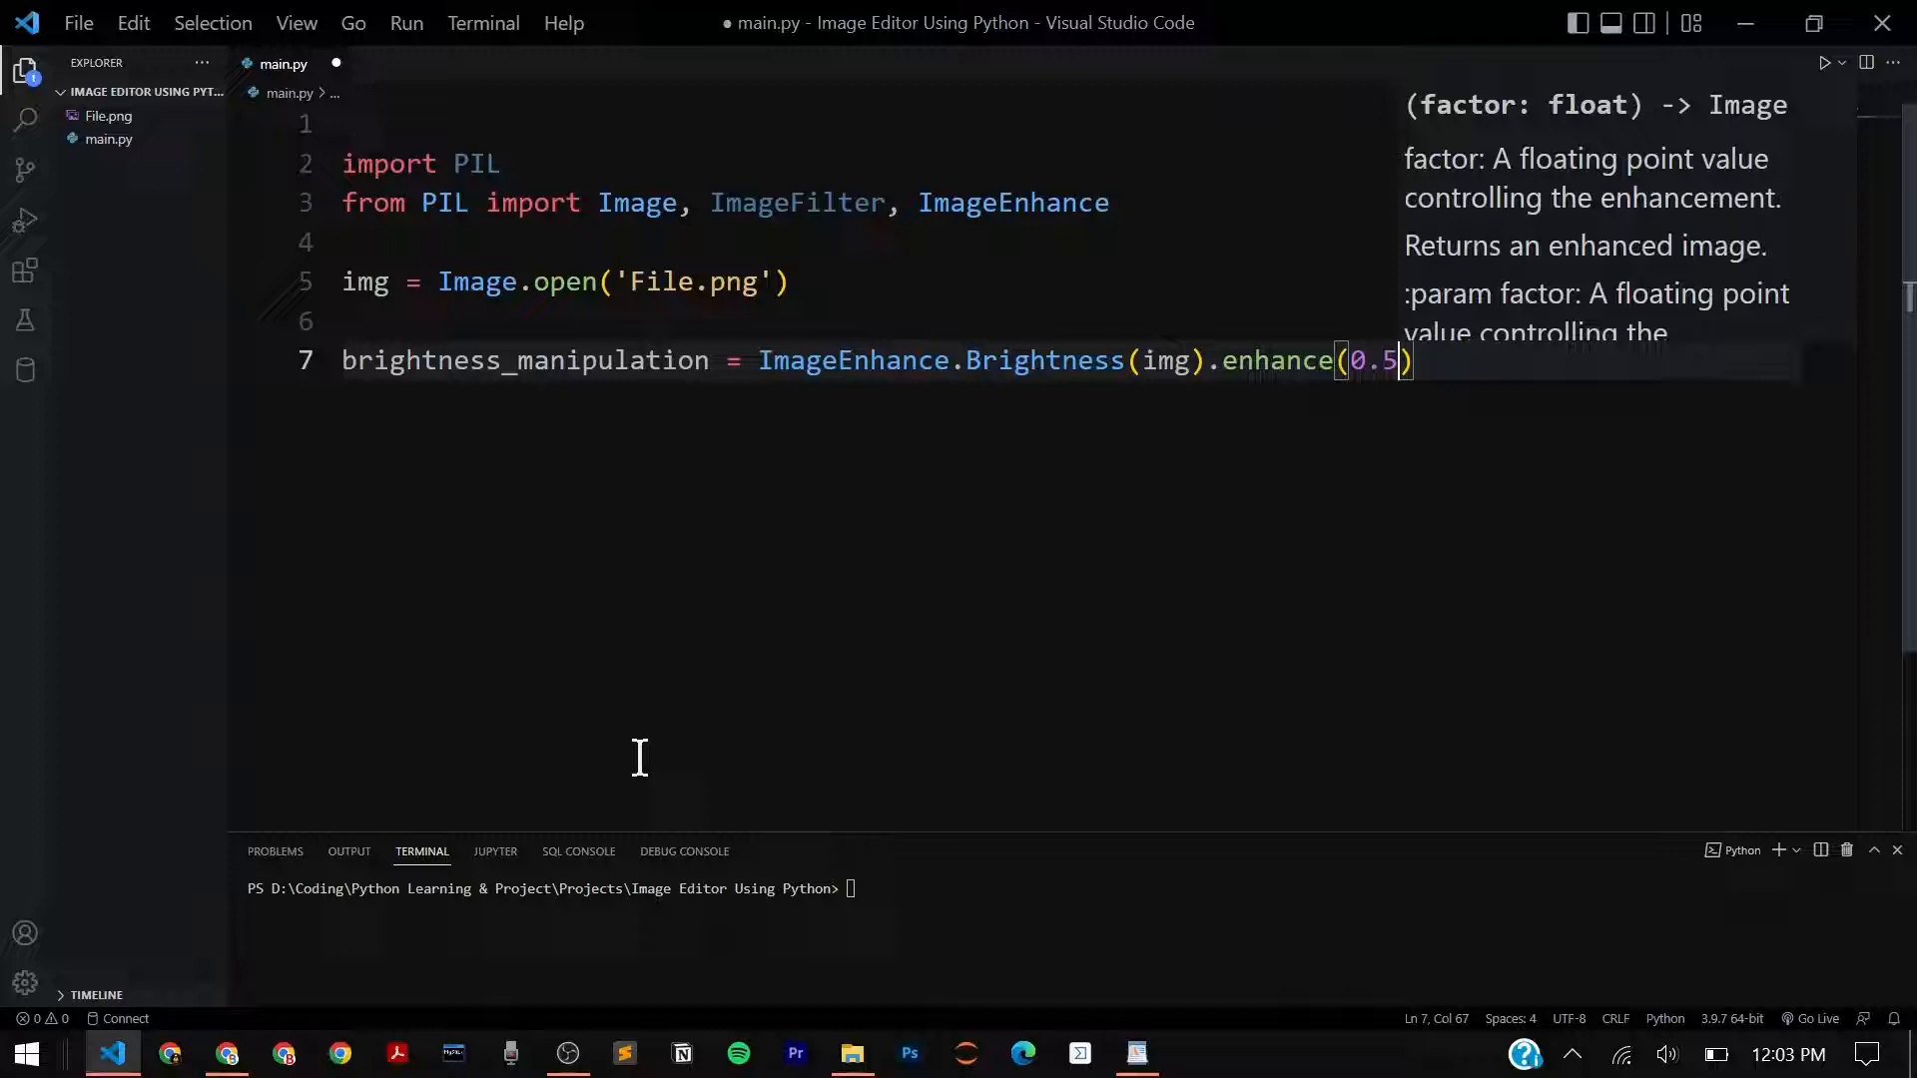
{"action": "key", "text": "ctrl+s"}
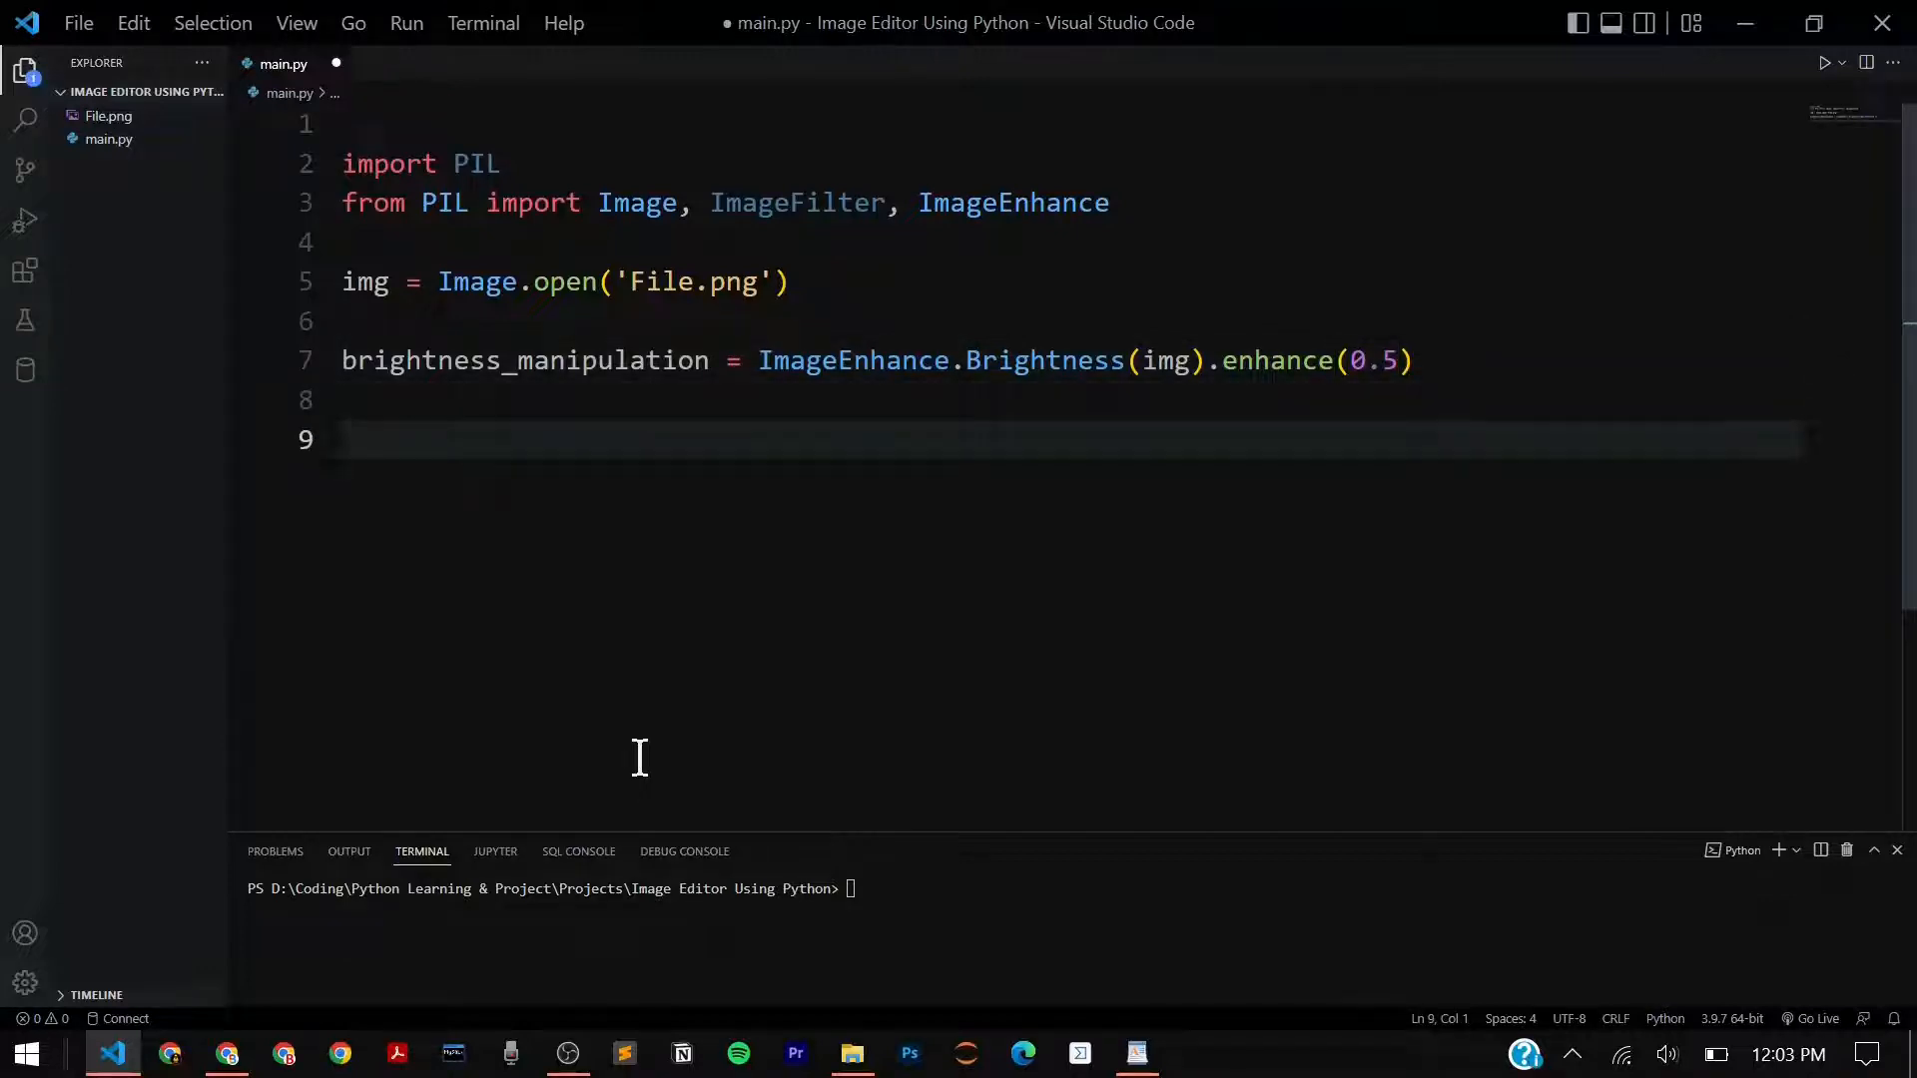
- Add brightness_manipulation.save('EditedImage.png') followed by print('image saved!')
{"action": "type", "text": "brightness_manipulation.save("}
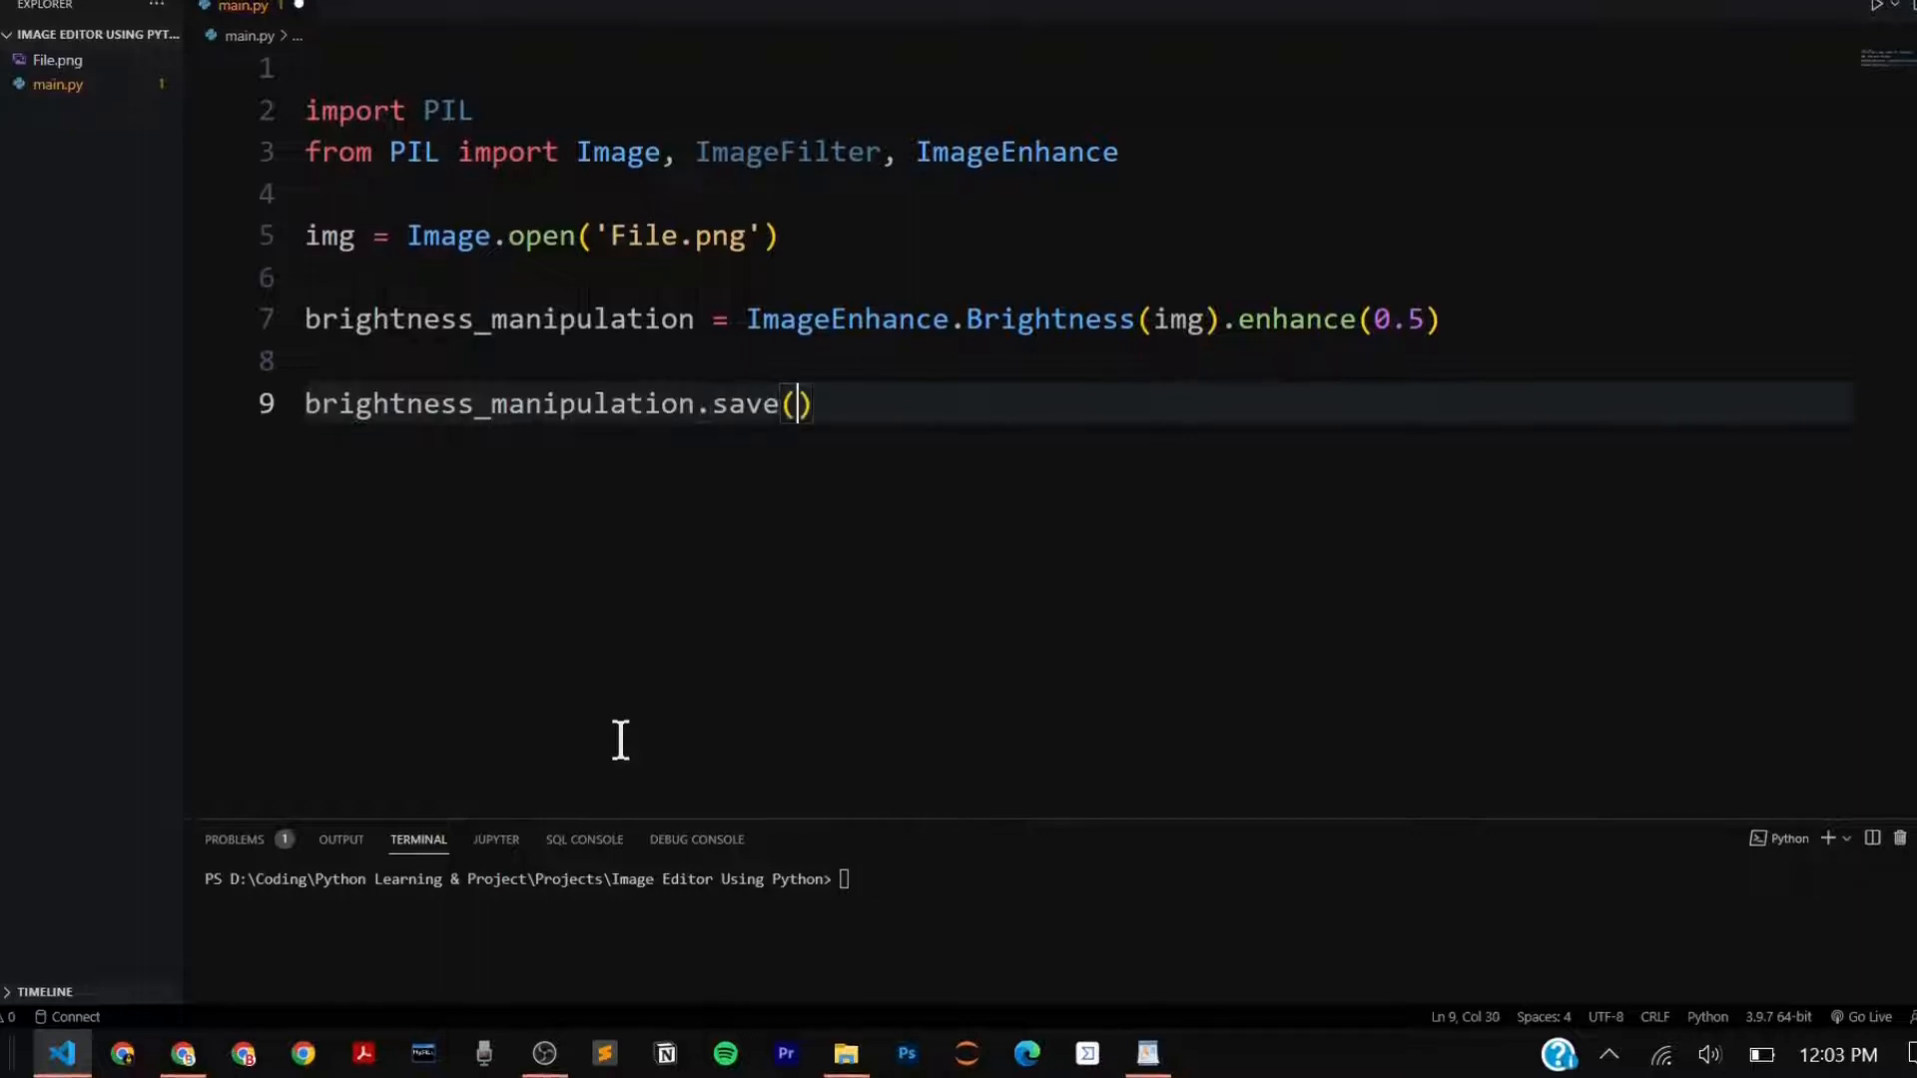
{"action": "type", "text": "'EditedI'"}
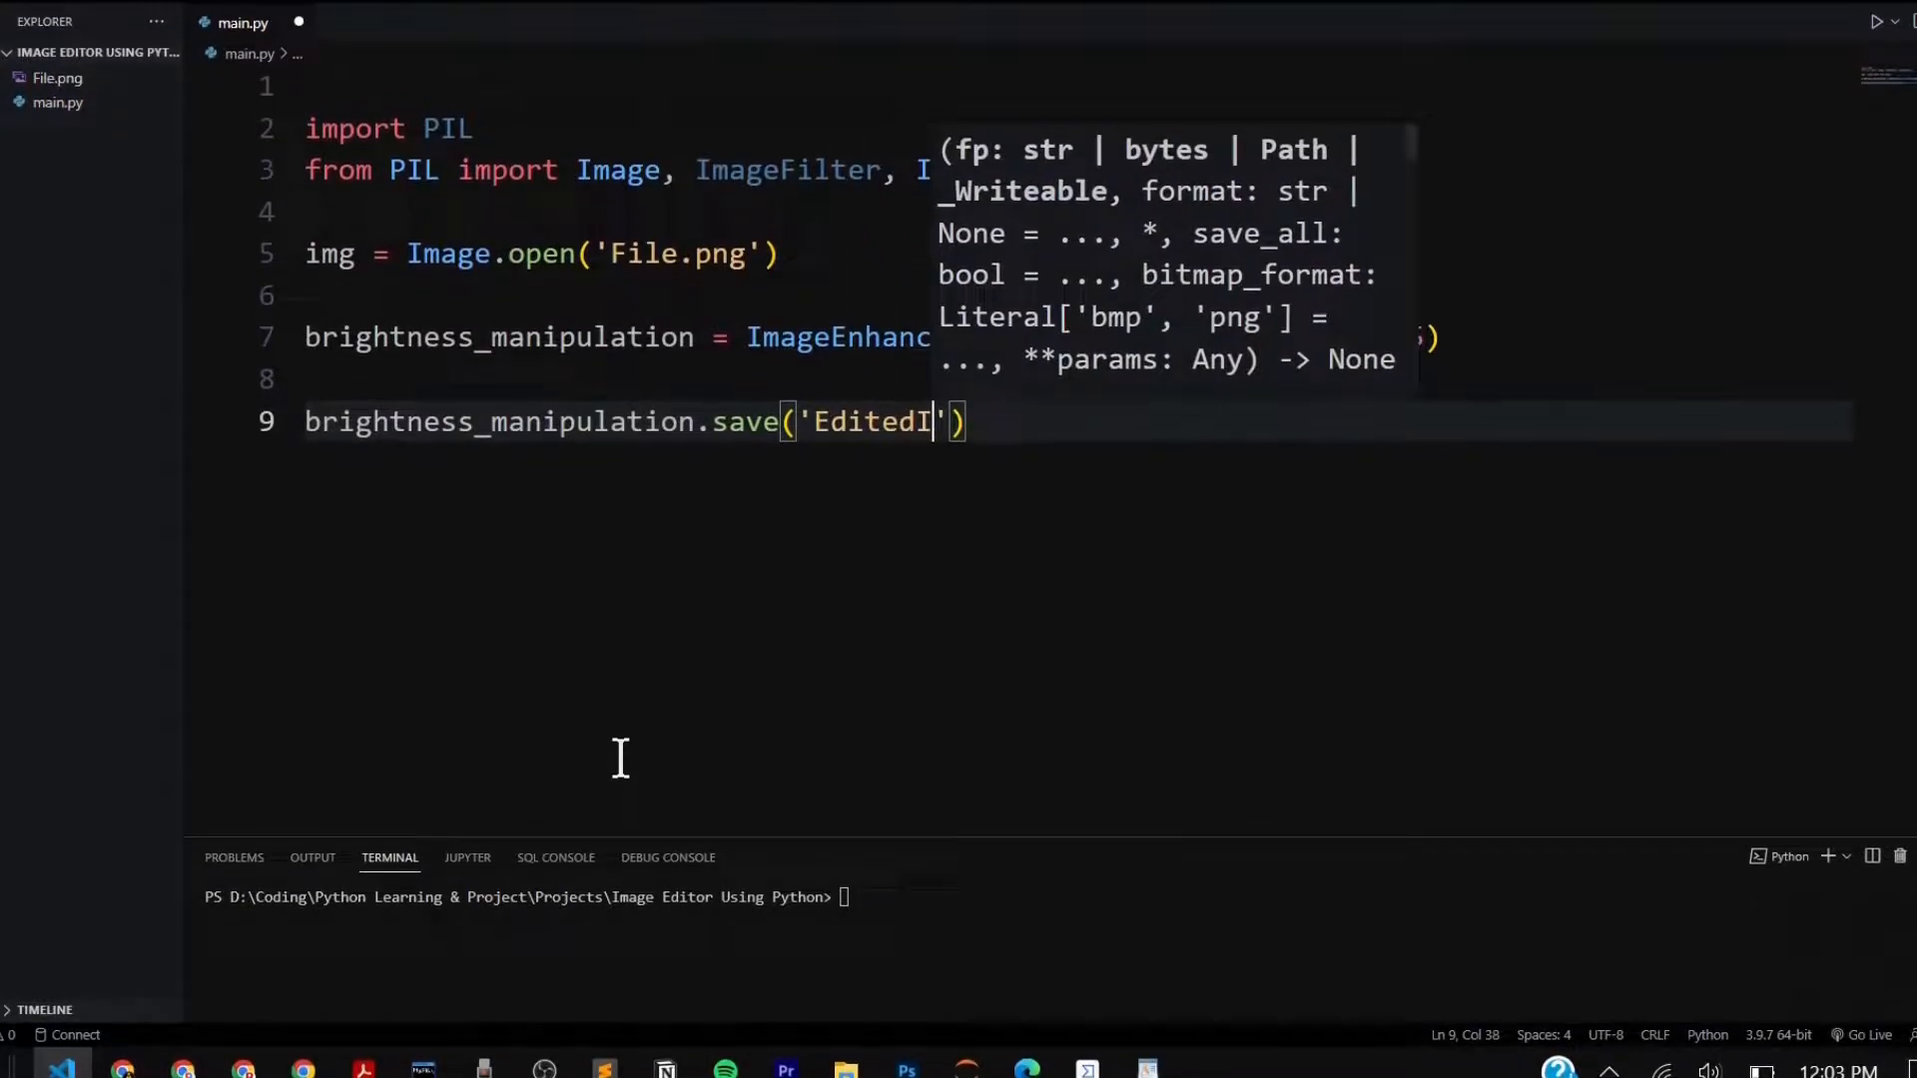
{"action": "type", "text": "mage.png"}
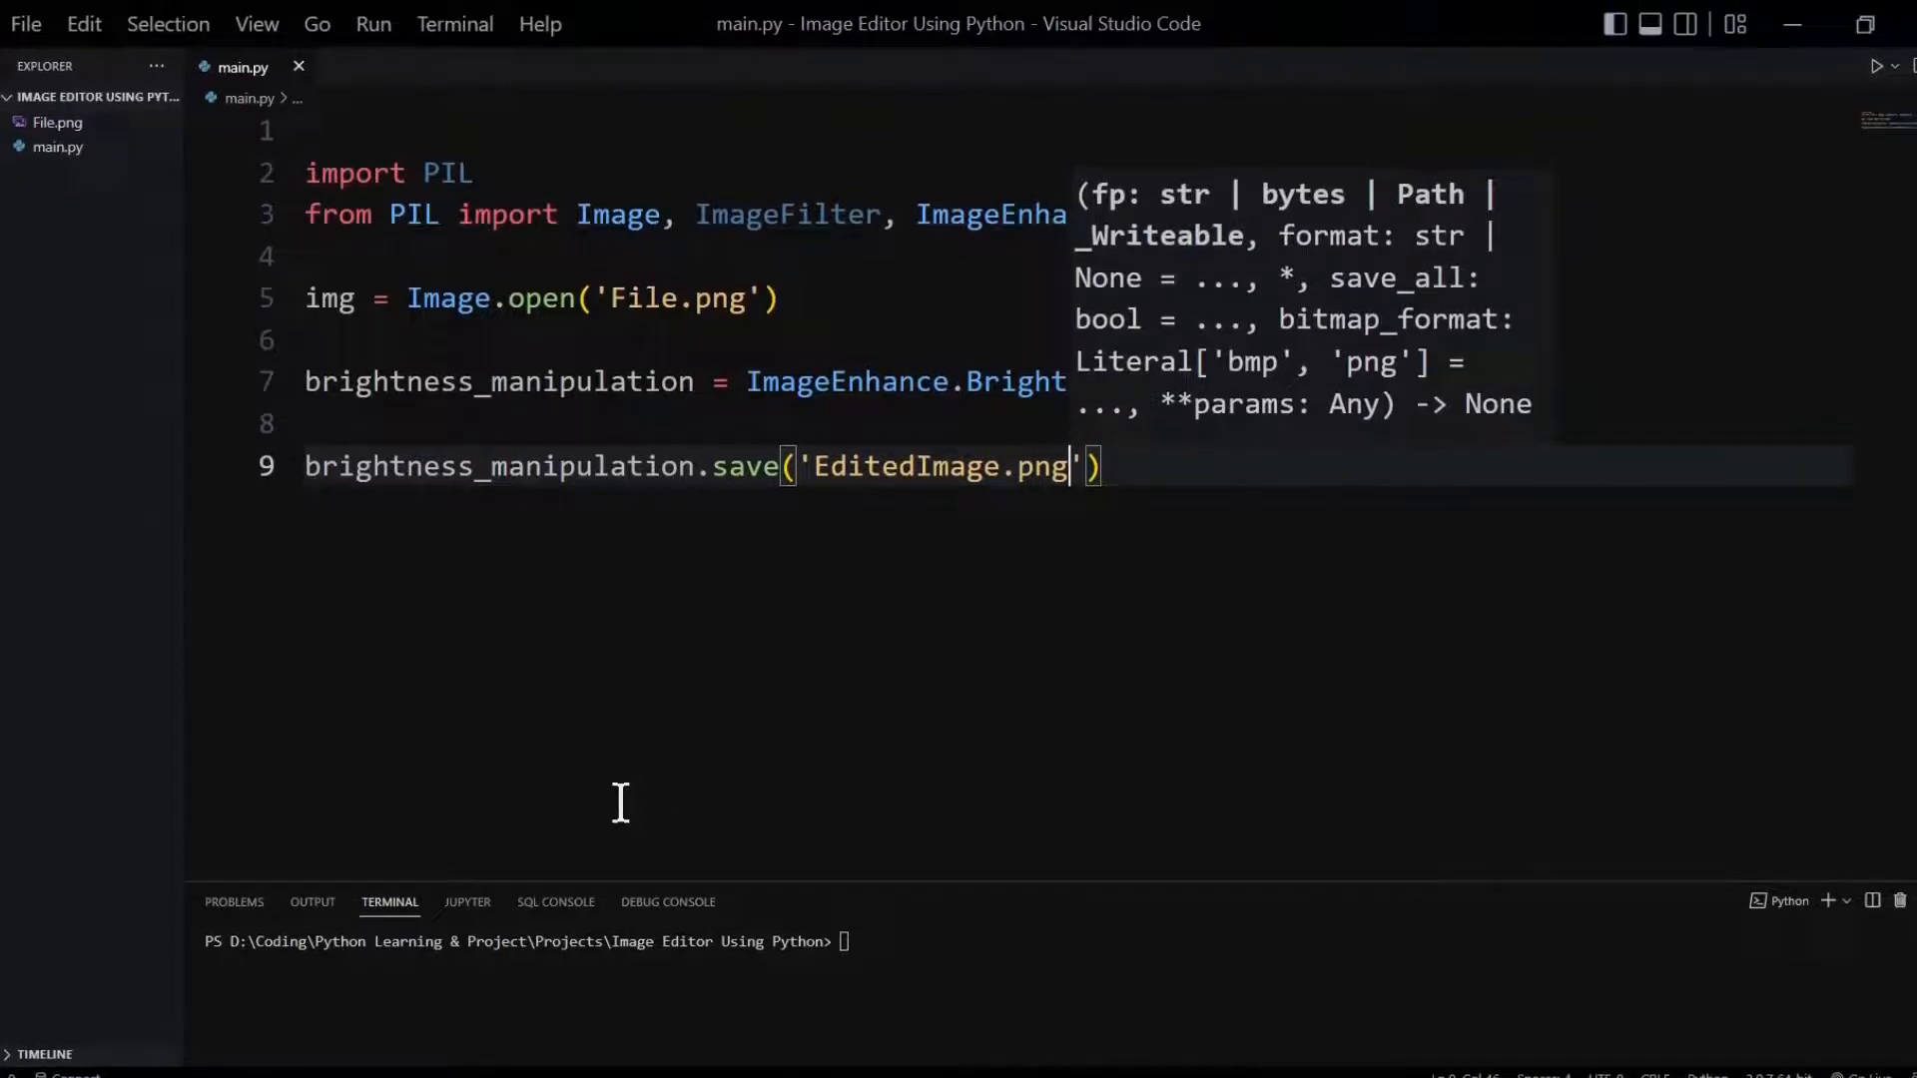
{"action": "type", "text": "print()"}
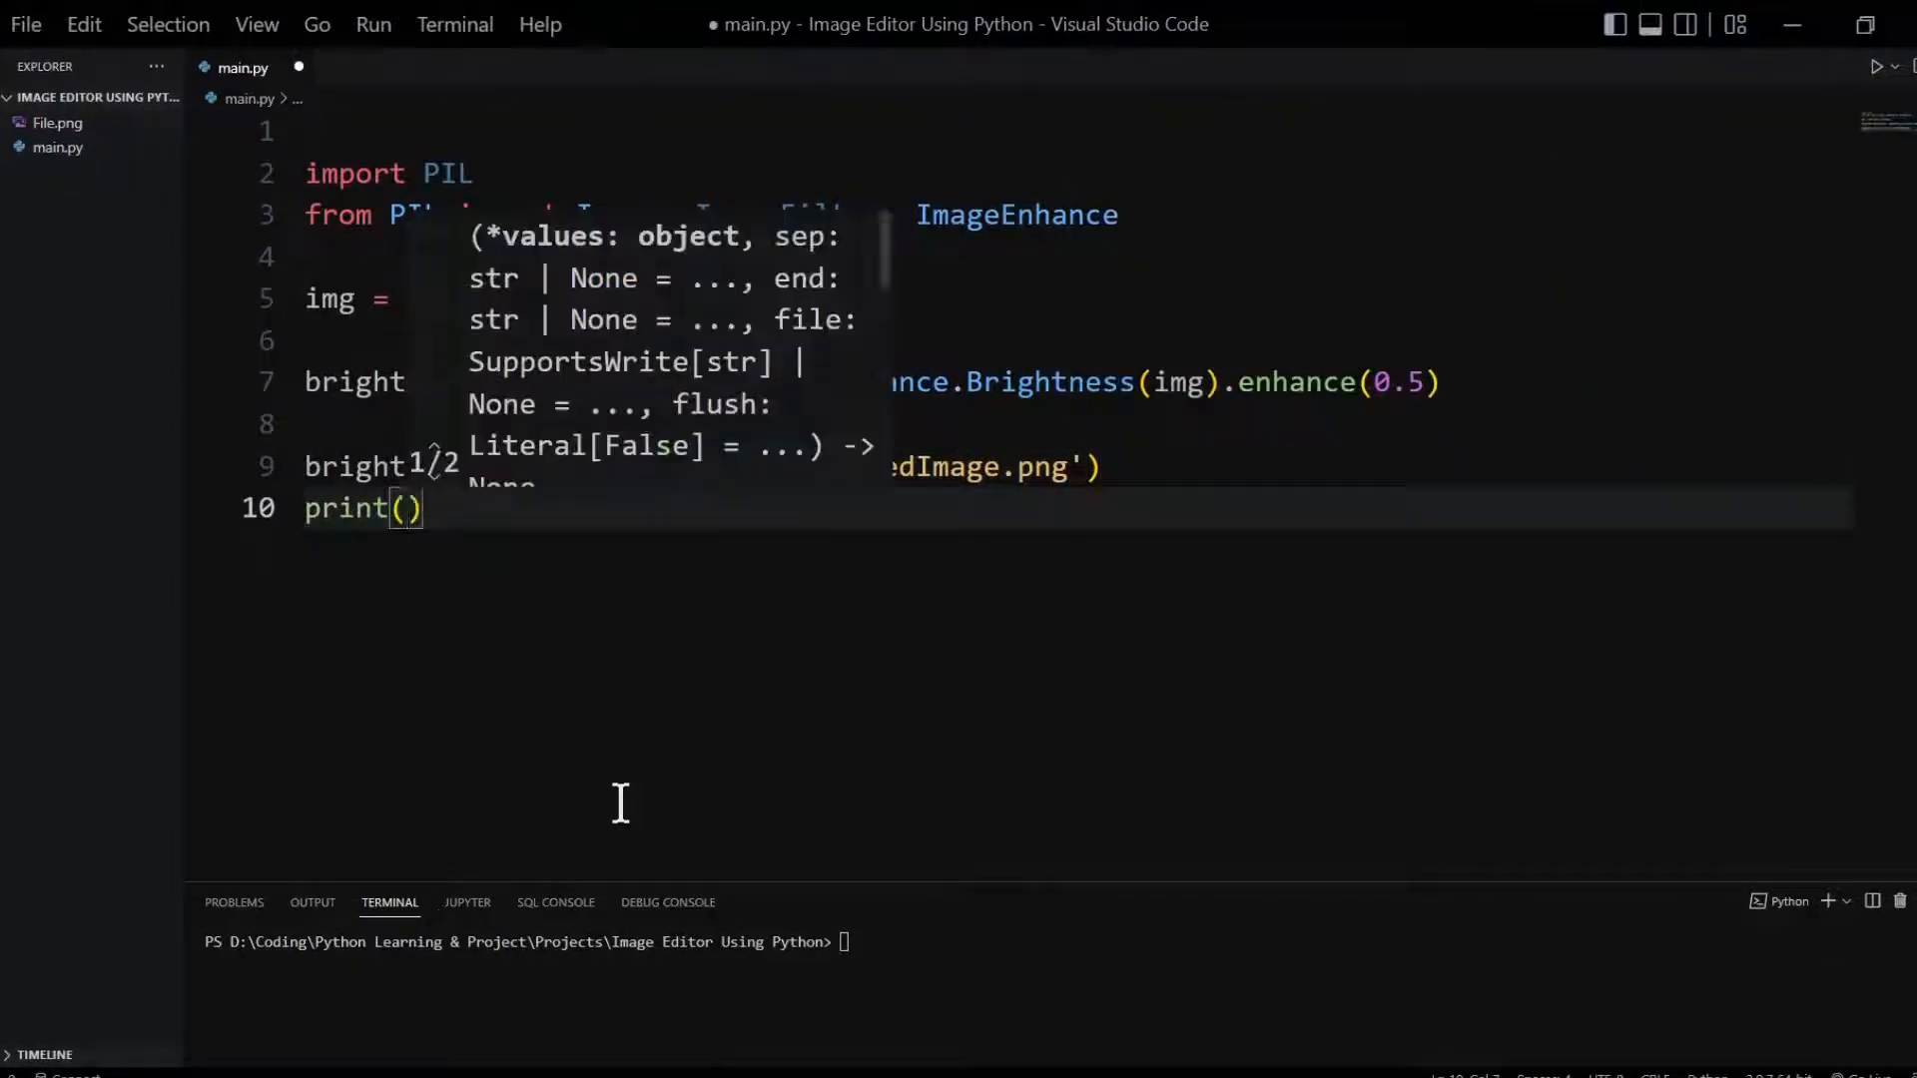
{"action": "type", "text": "'image saved!'"}
{"action": "left_click", "coordinate": [1048, 424]}
{"action": "type", "text": "sharpening = img.filter(ImageFilter.SHARPEN"}
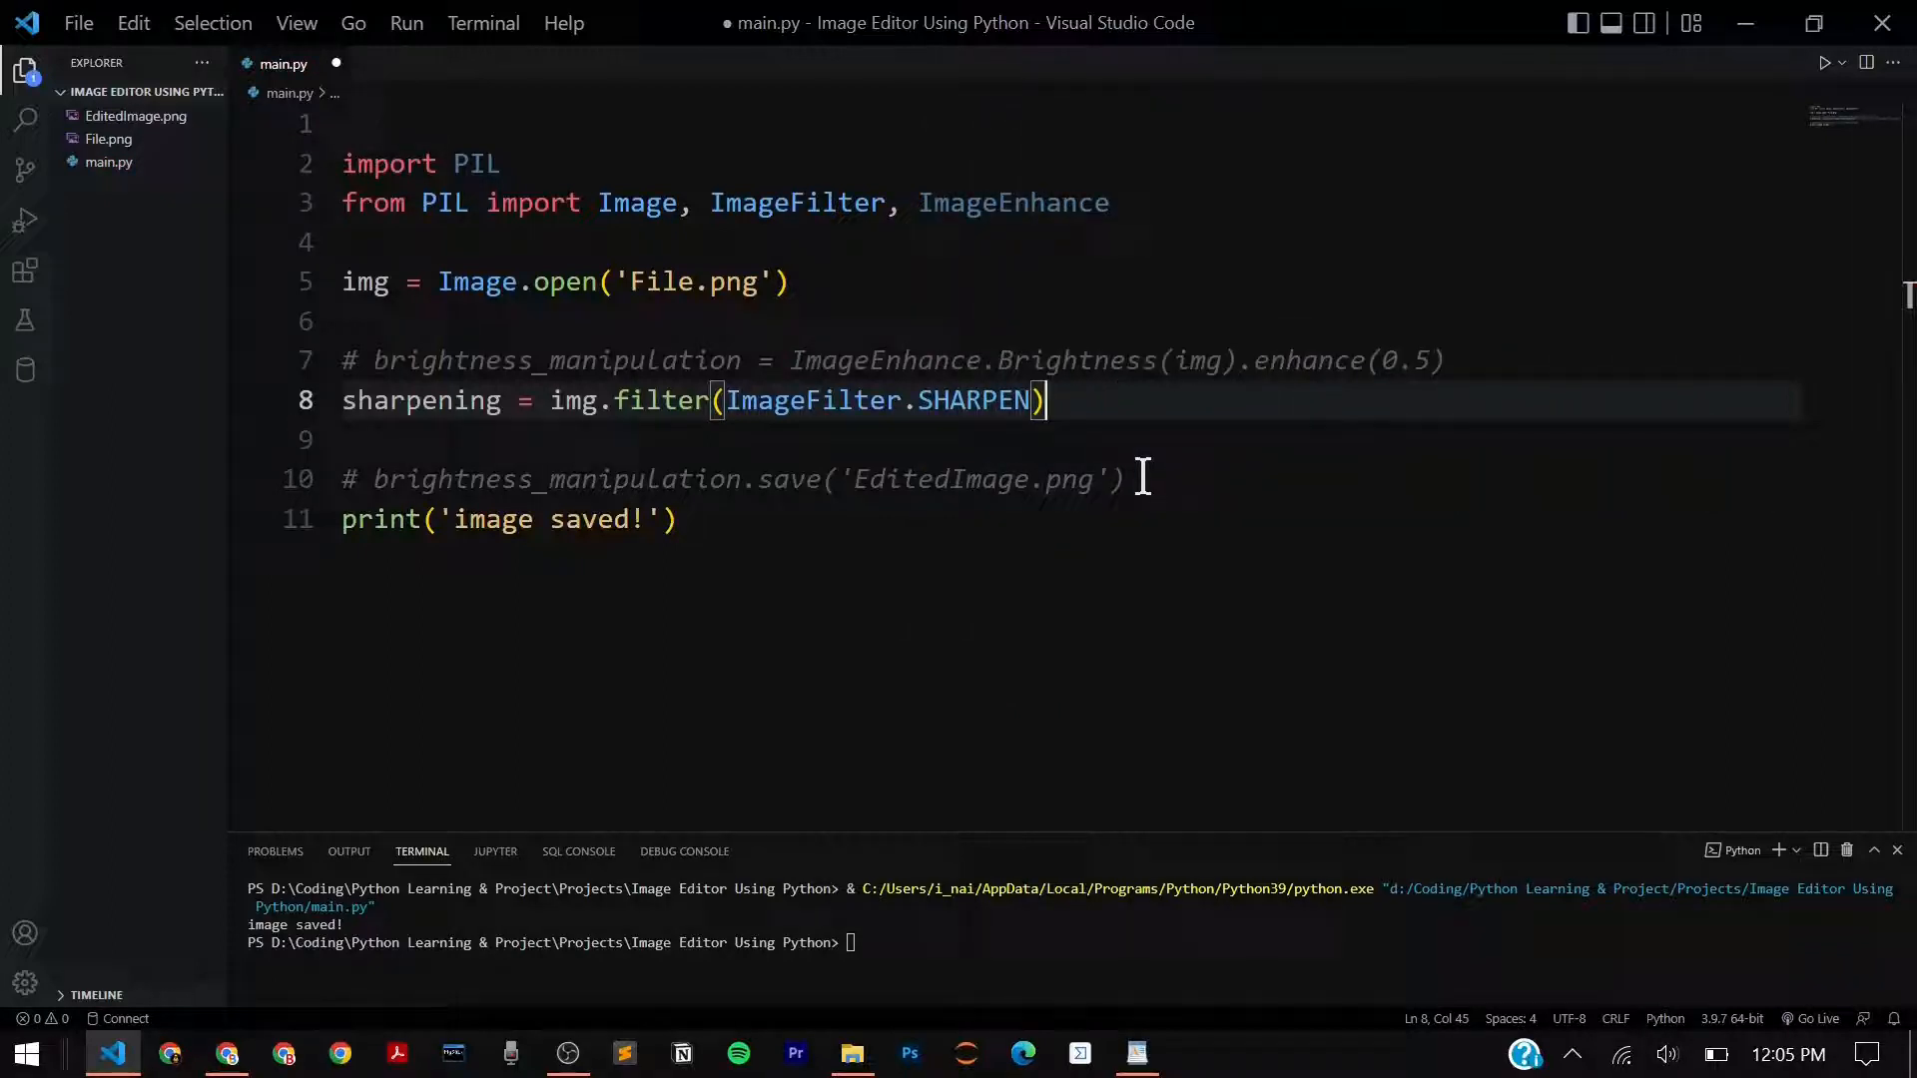
- Fix the sharpening line by appending .convert('L'), then check the project folder for output
{"action": "type", "text": ".rotw"}
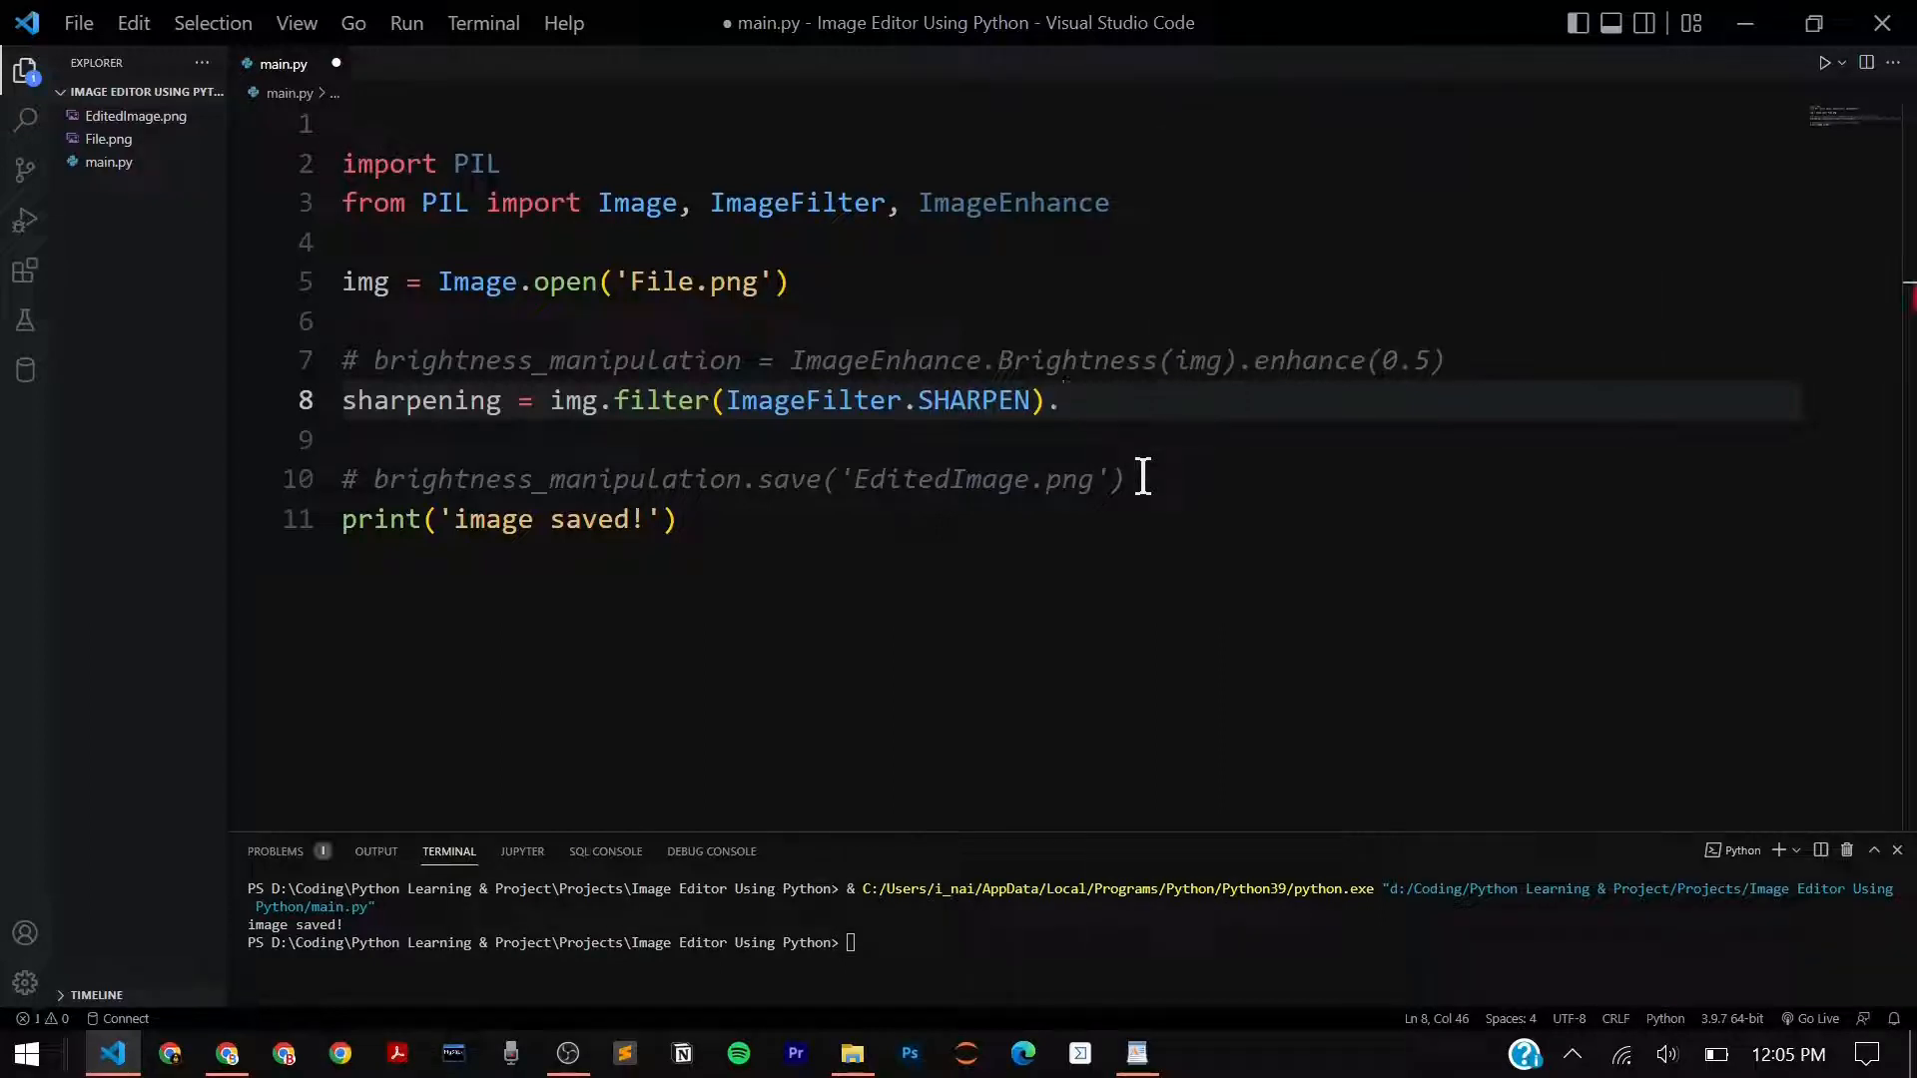
{"action": "key", "text": "Backspace"}
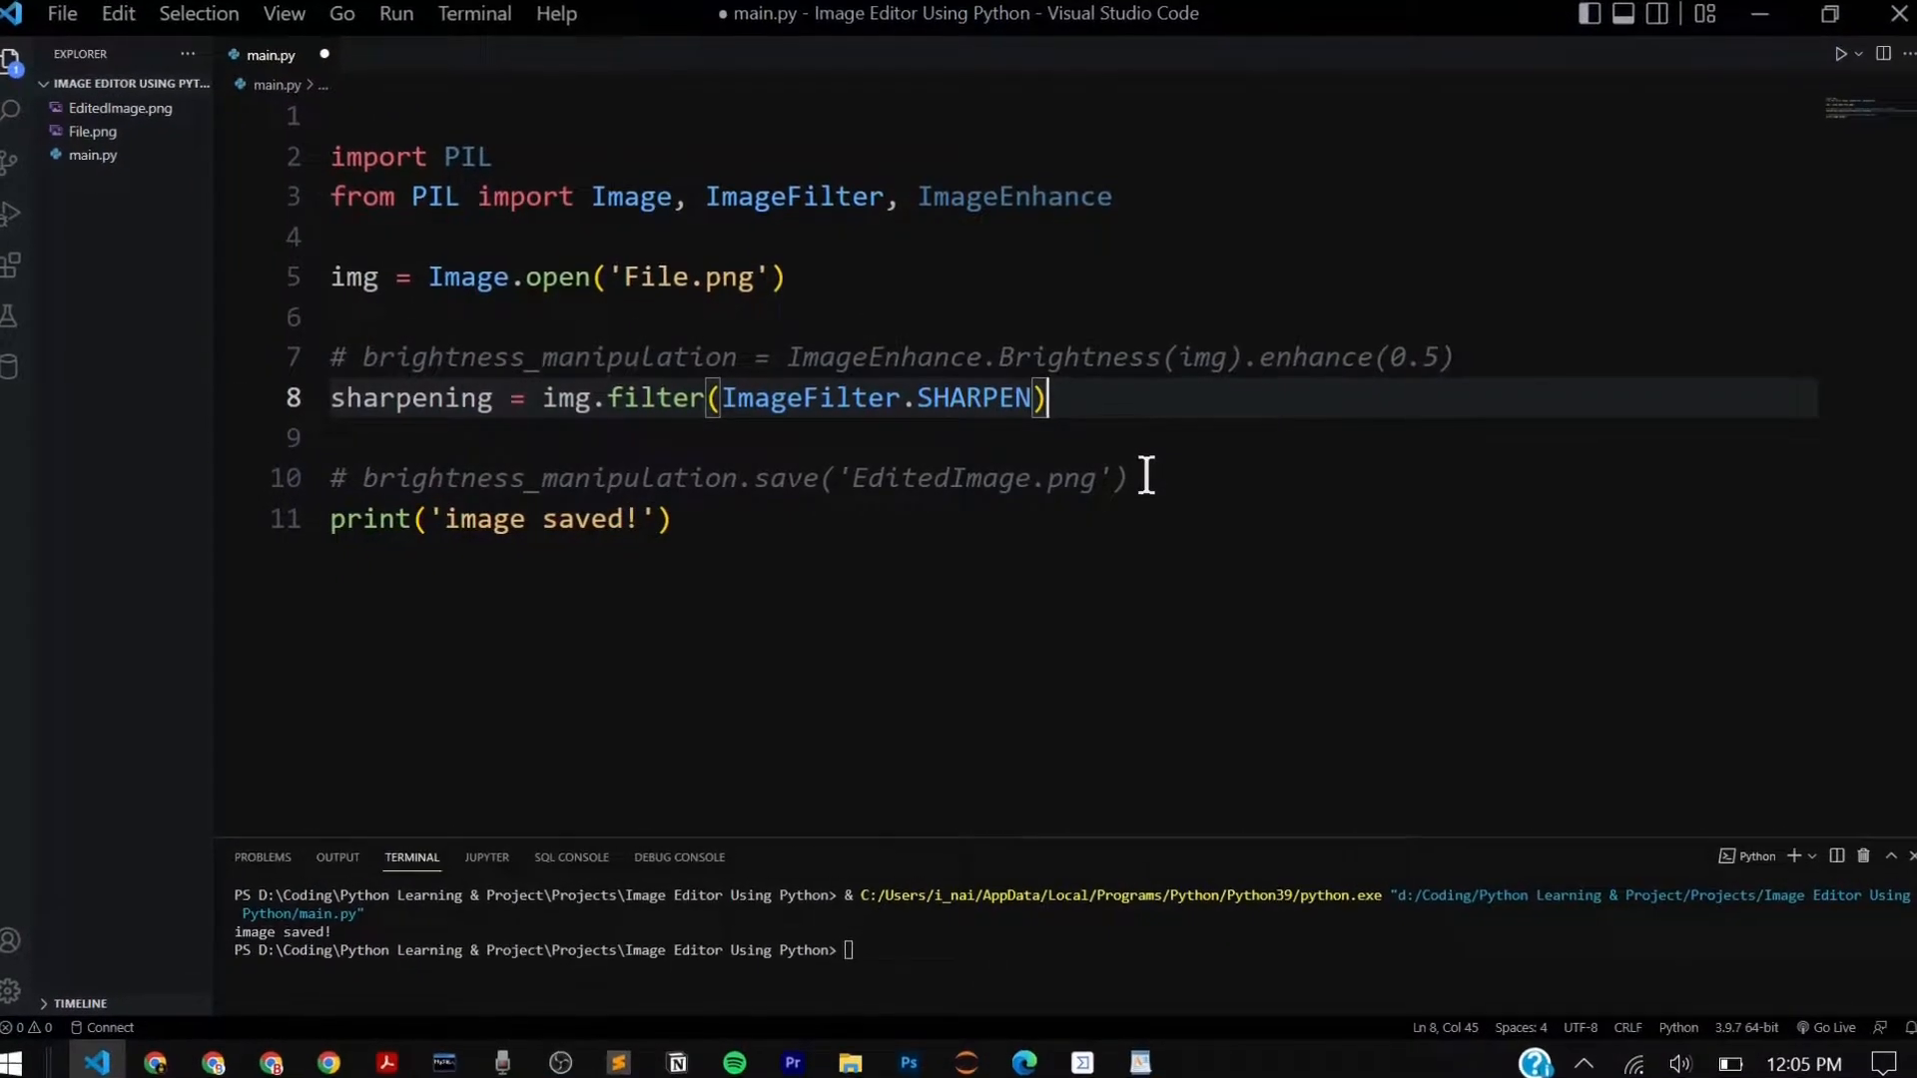
{"action": "type", "text": ".convert('L')"}
{"action": "type", "text": "sharpening.save('Sharpened Image')"}
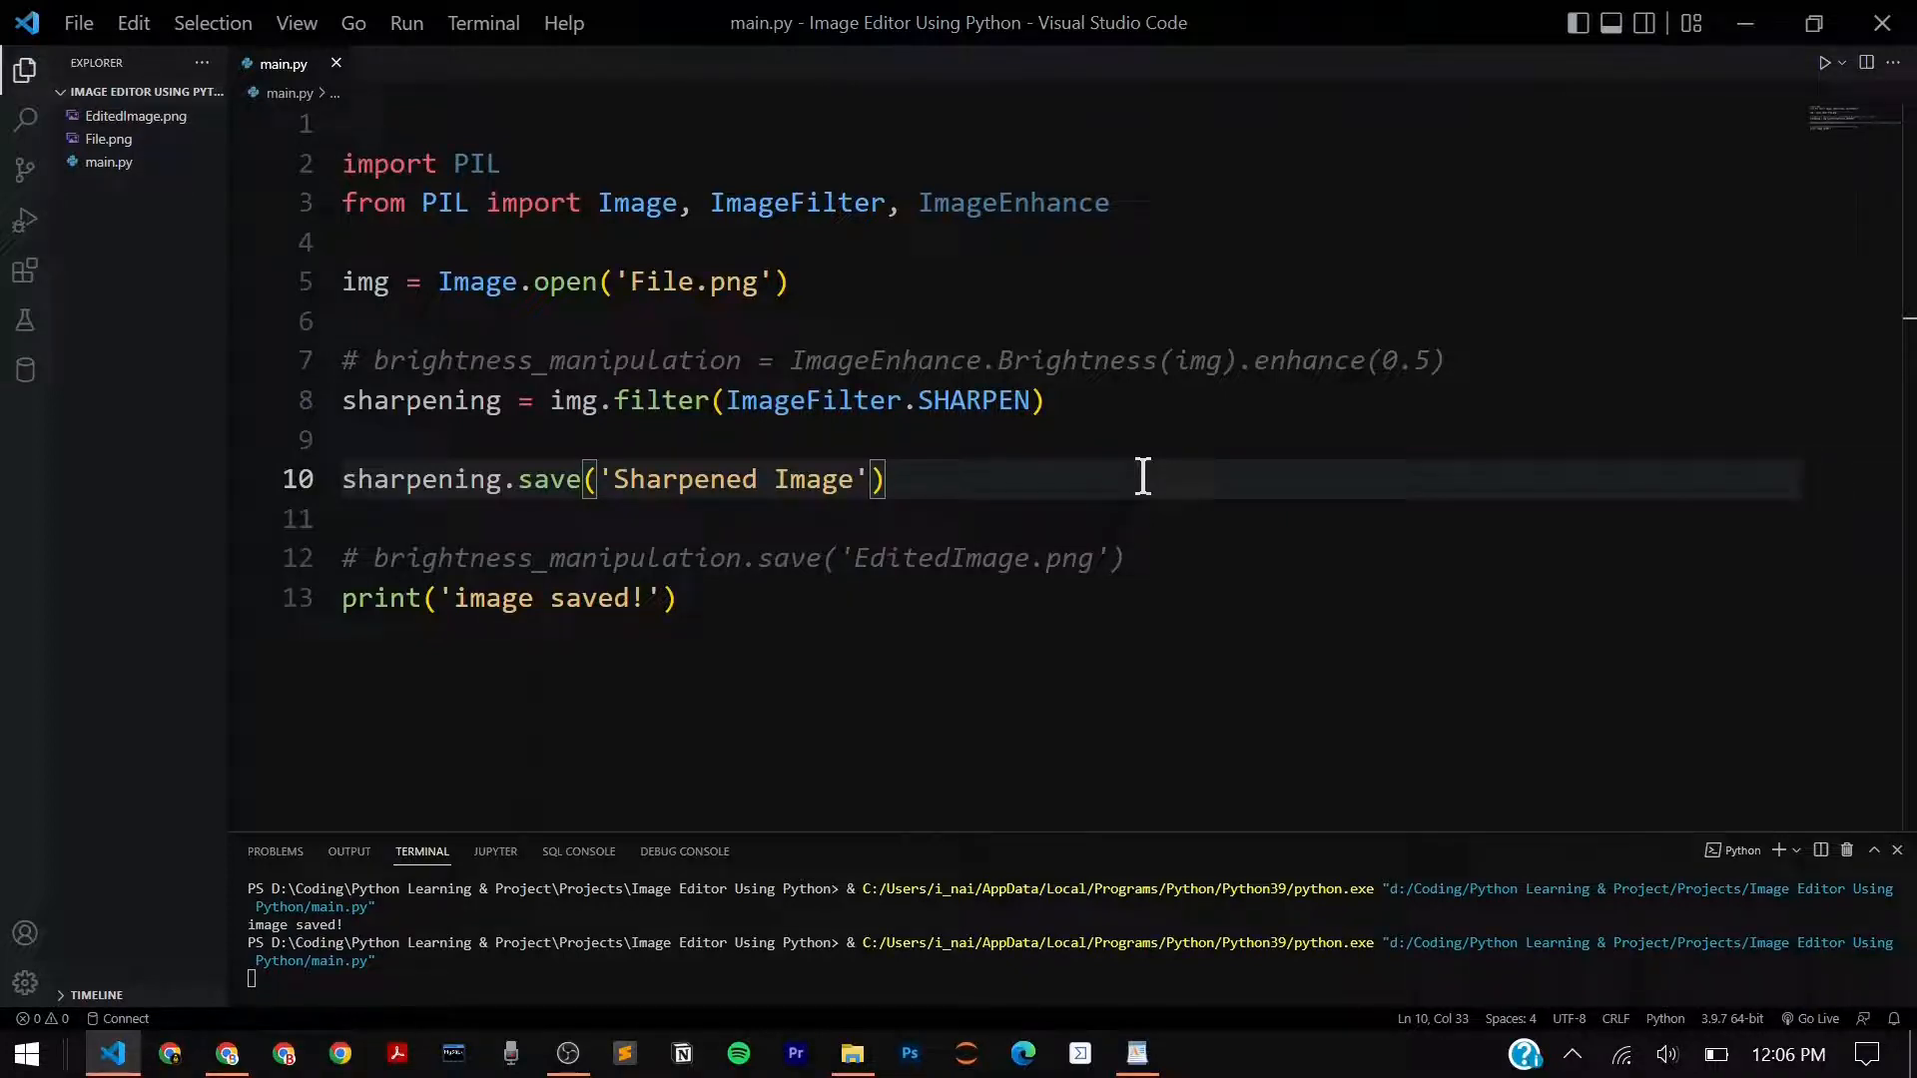
{"action": "left_click", "coordinate": [851, 1052]}
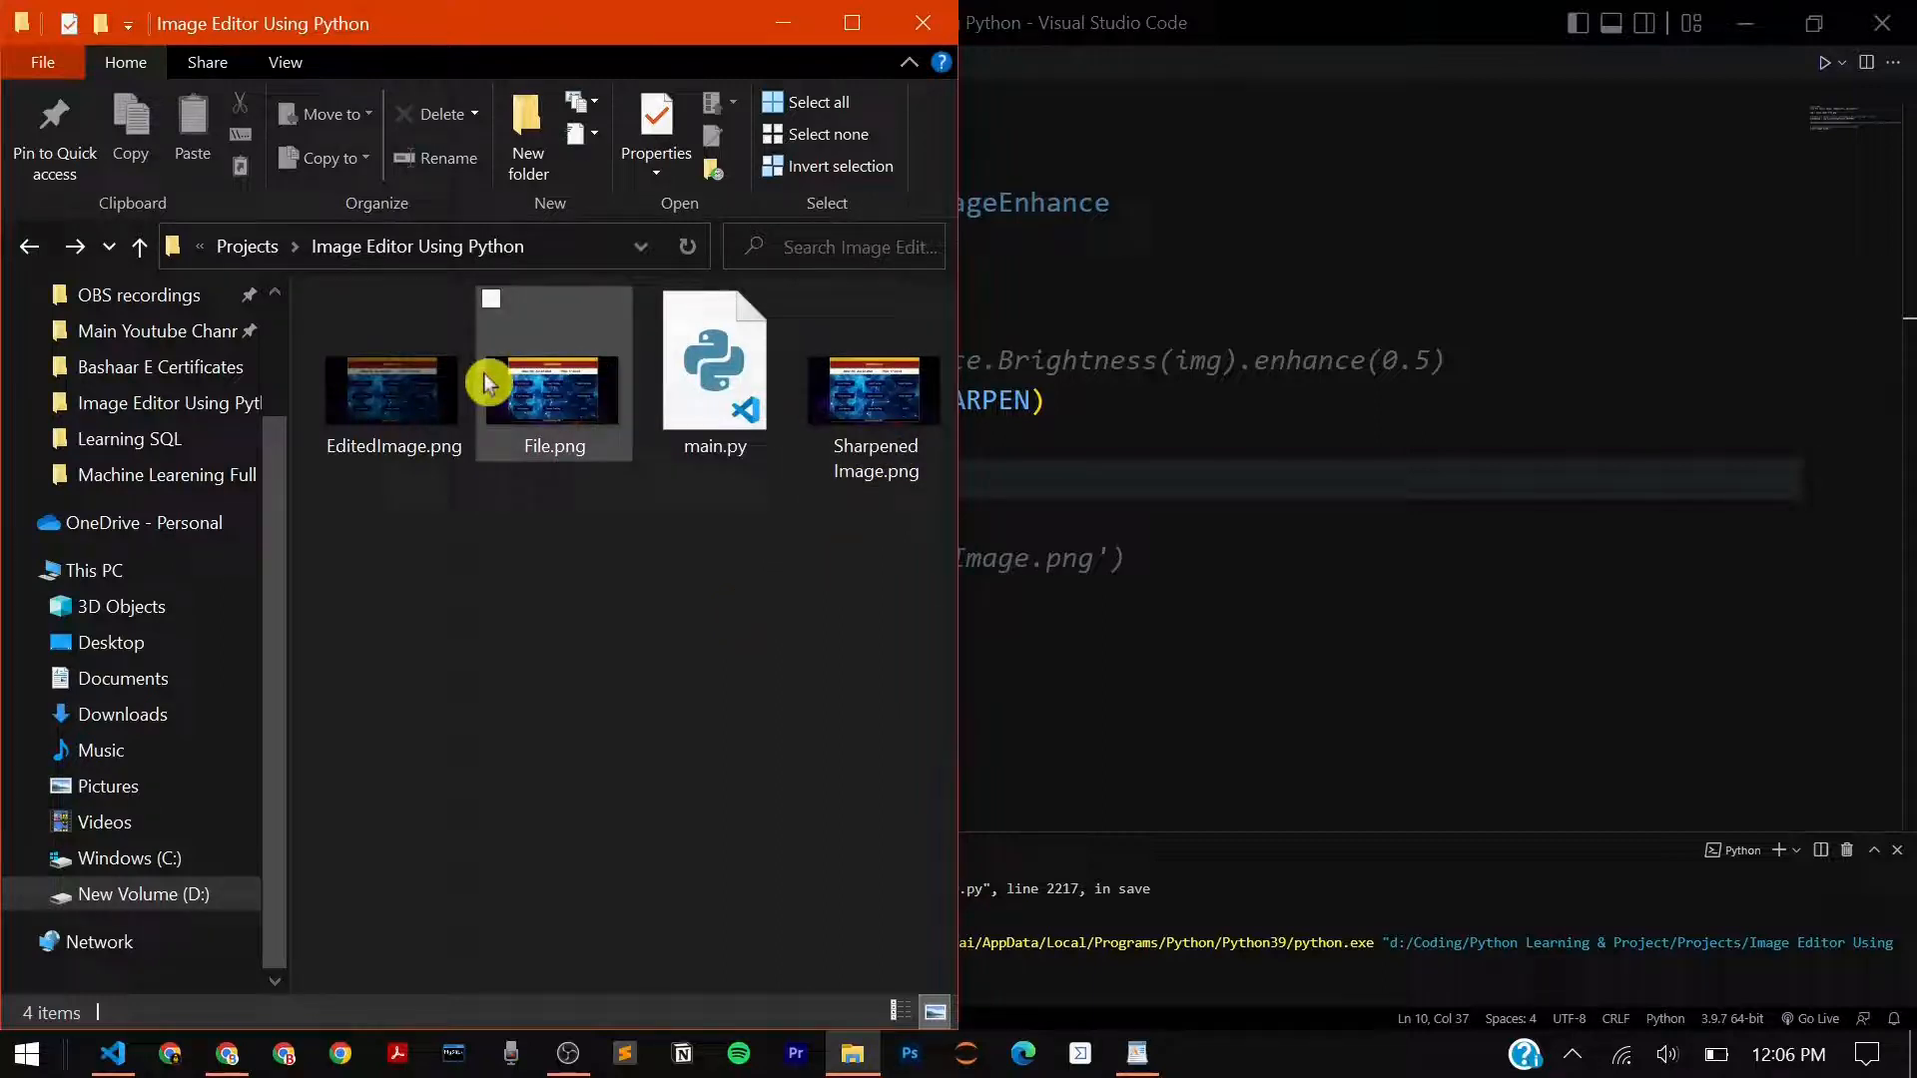
- Compare Sharpened Image.png with EditedImage.png, then bring up the Pillow documentation
{"action": "left_click", "coordinate": [872, 392]}
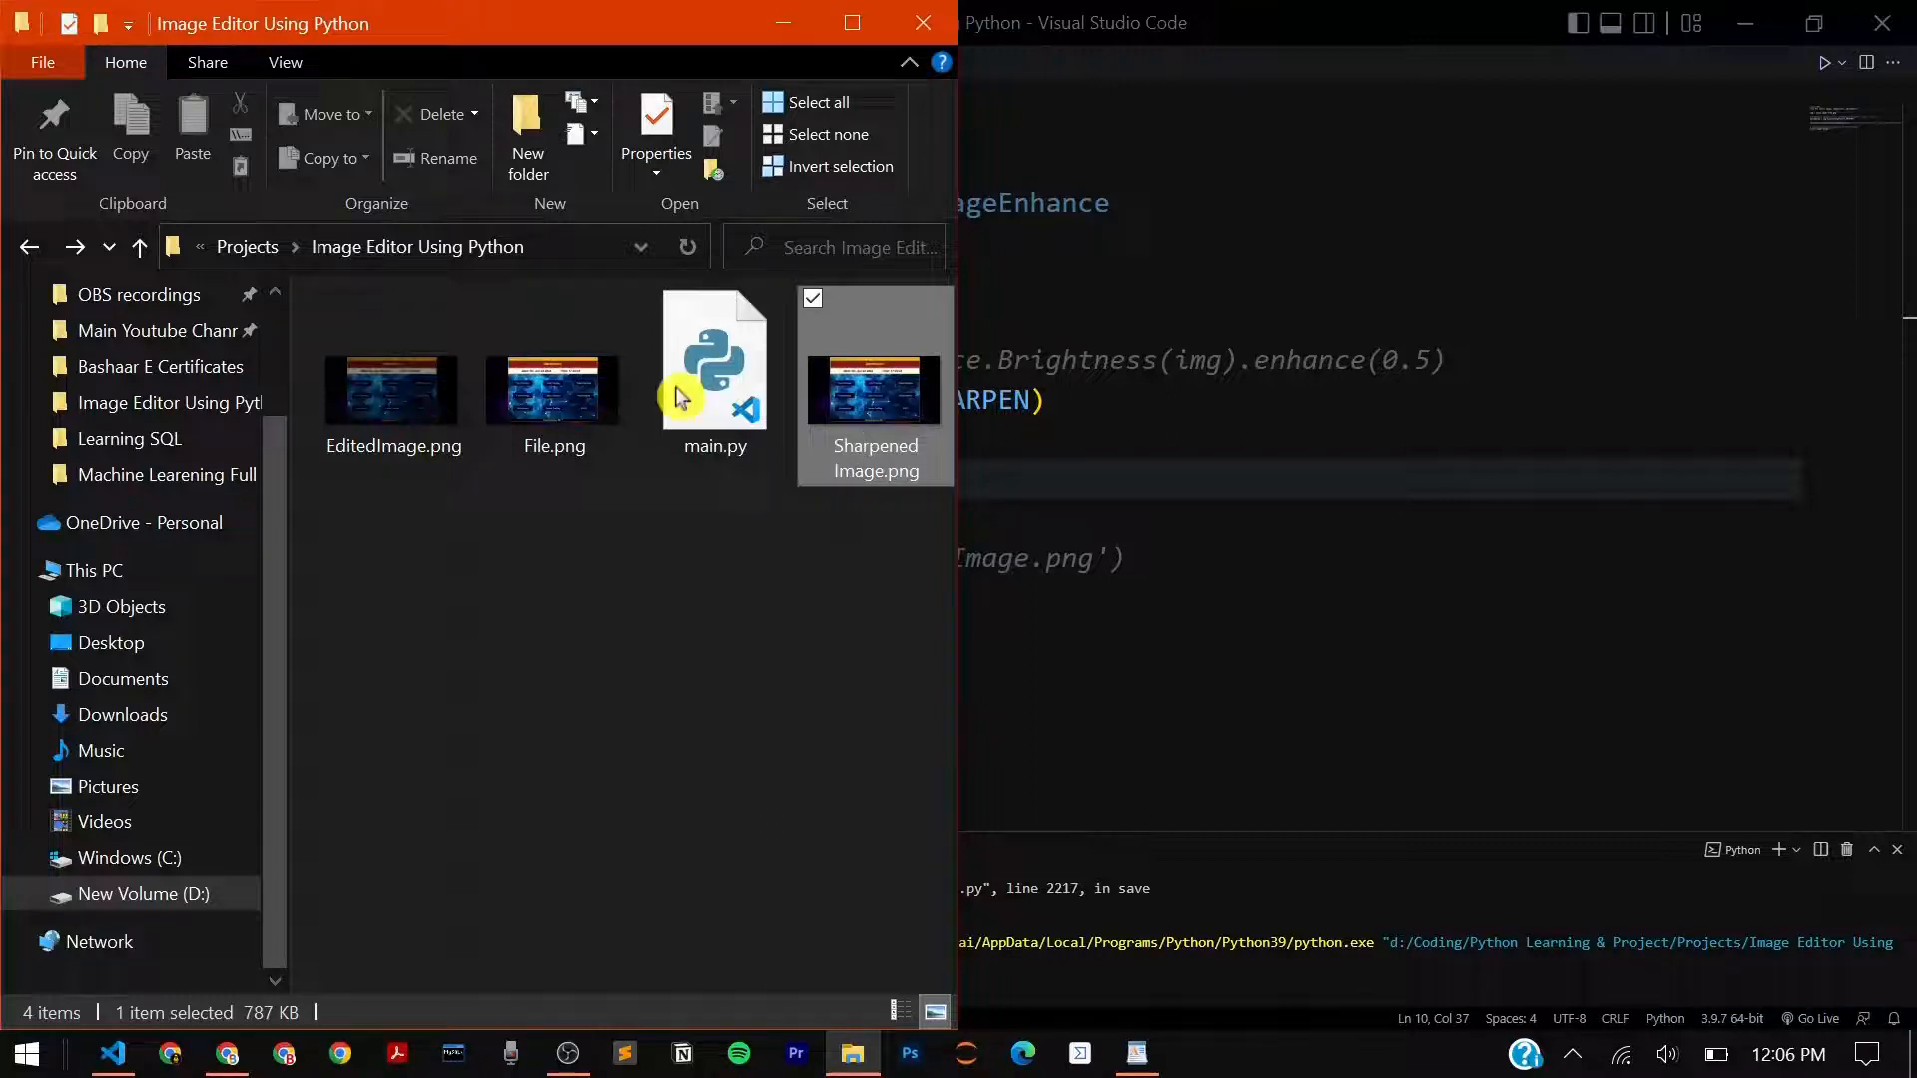
{"action": "left_click", "coordinate": [394, 388]}
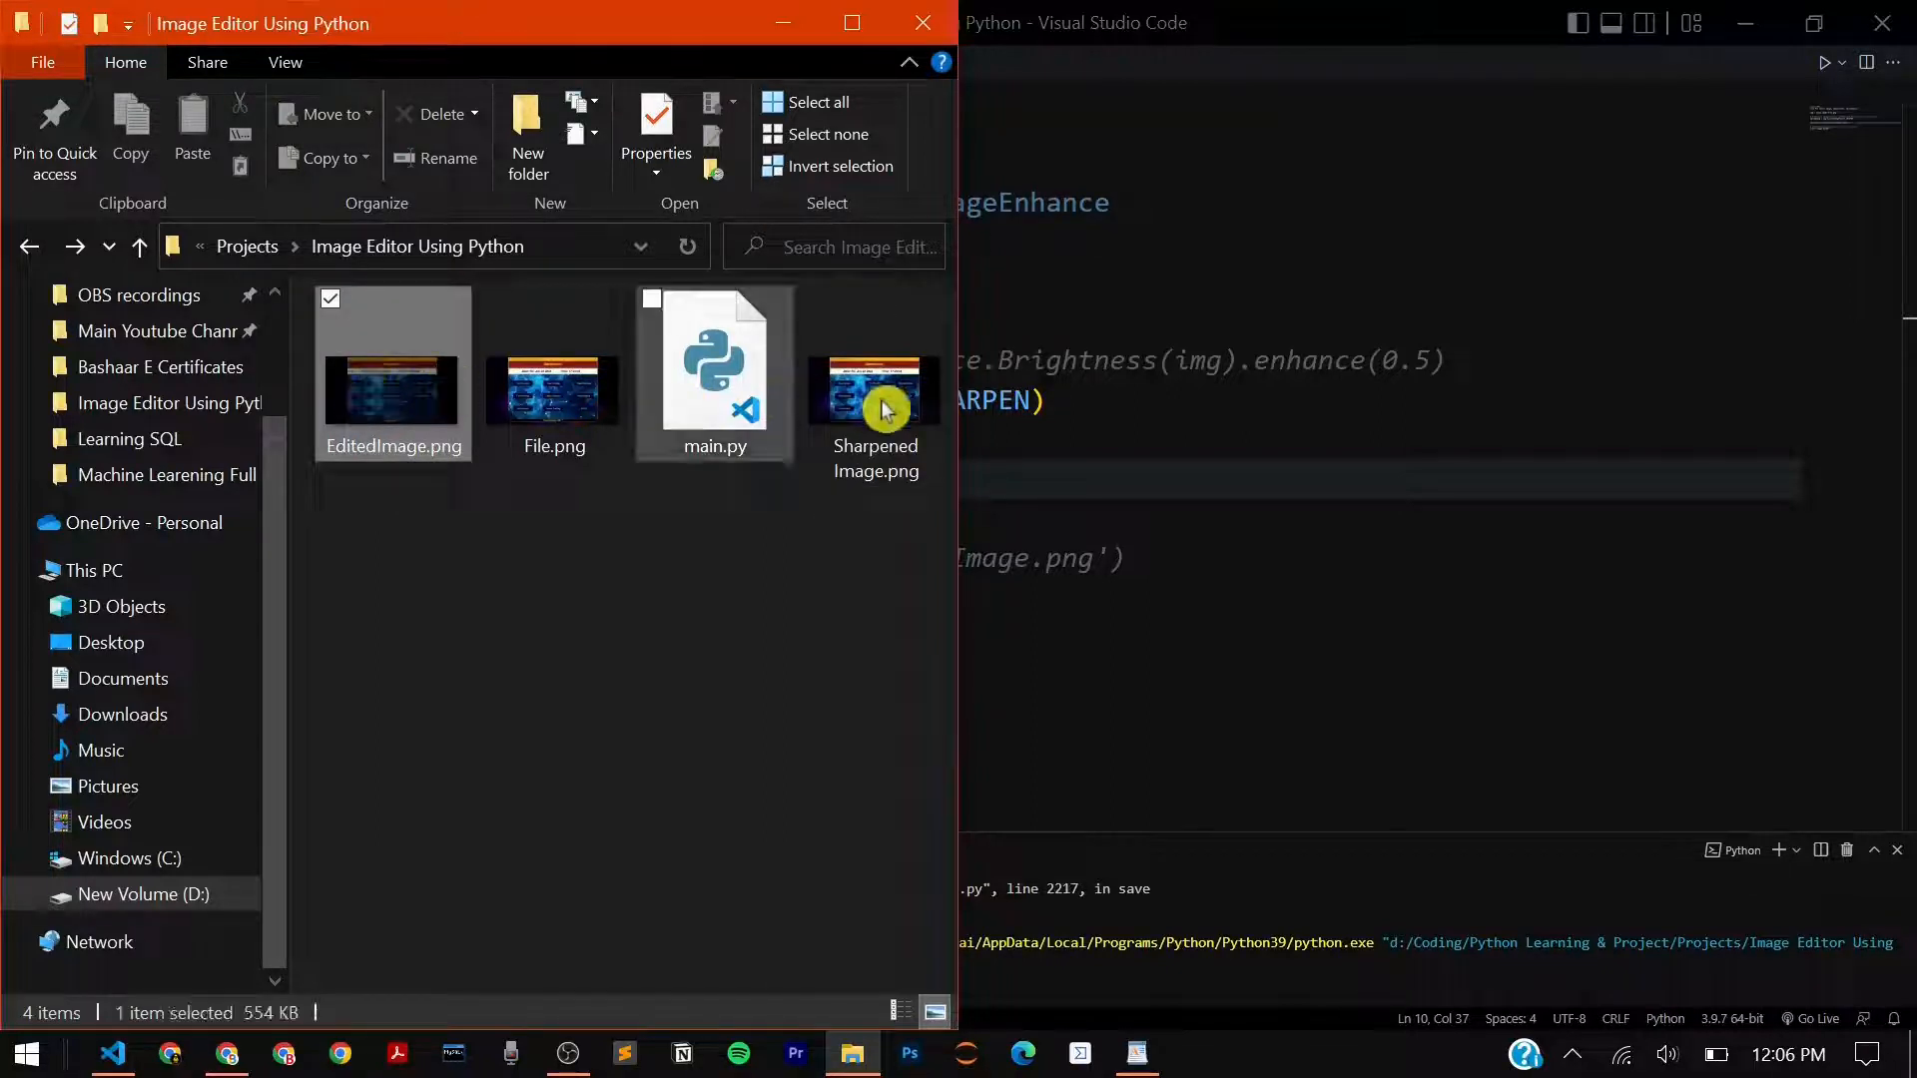
{"action": "left_click", "coordinate": [875, 388]}
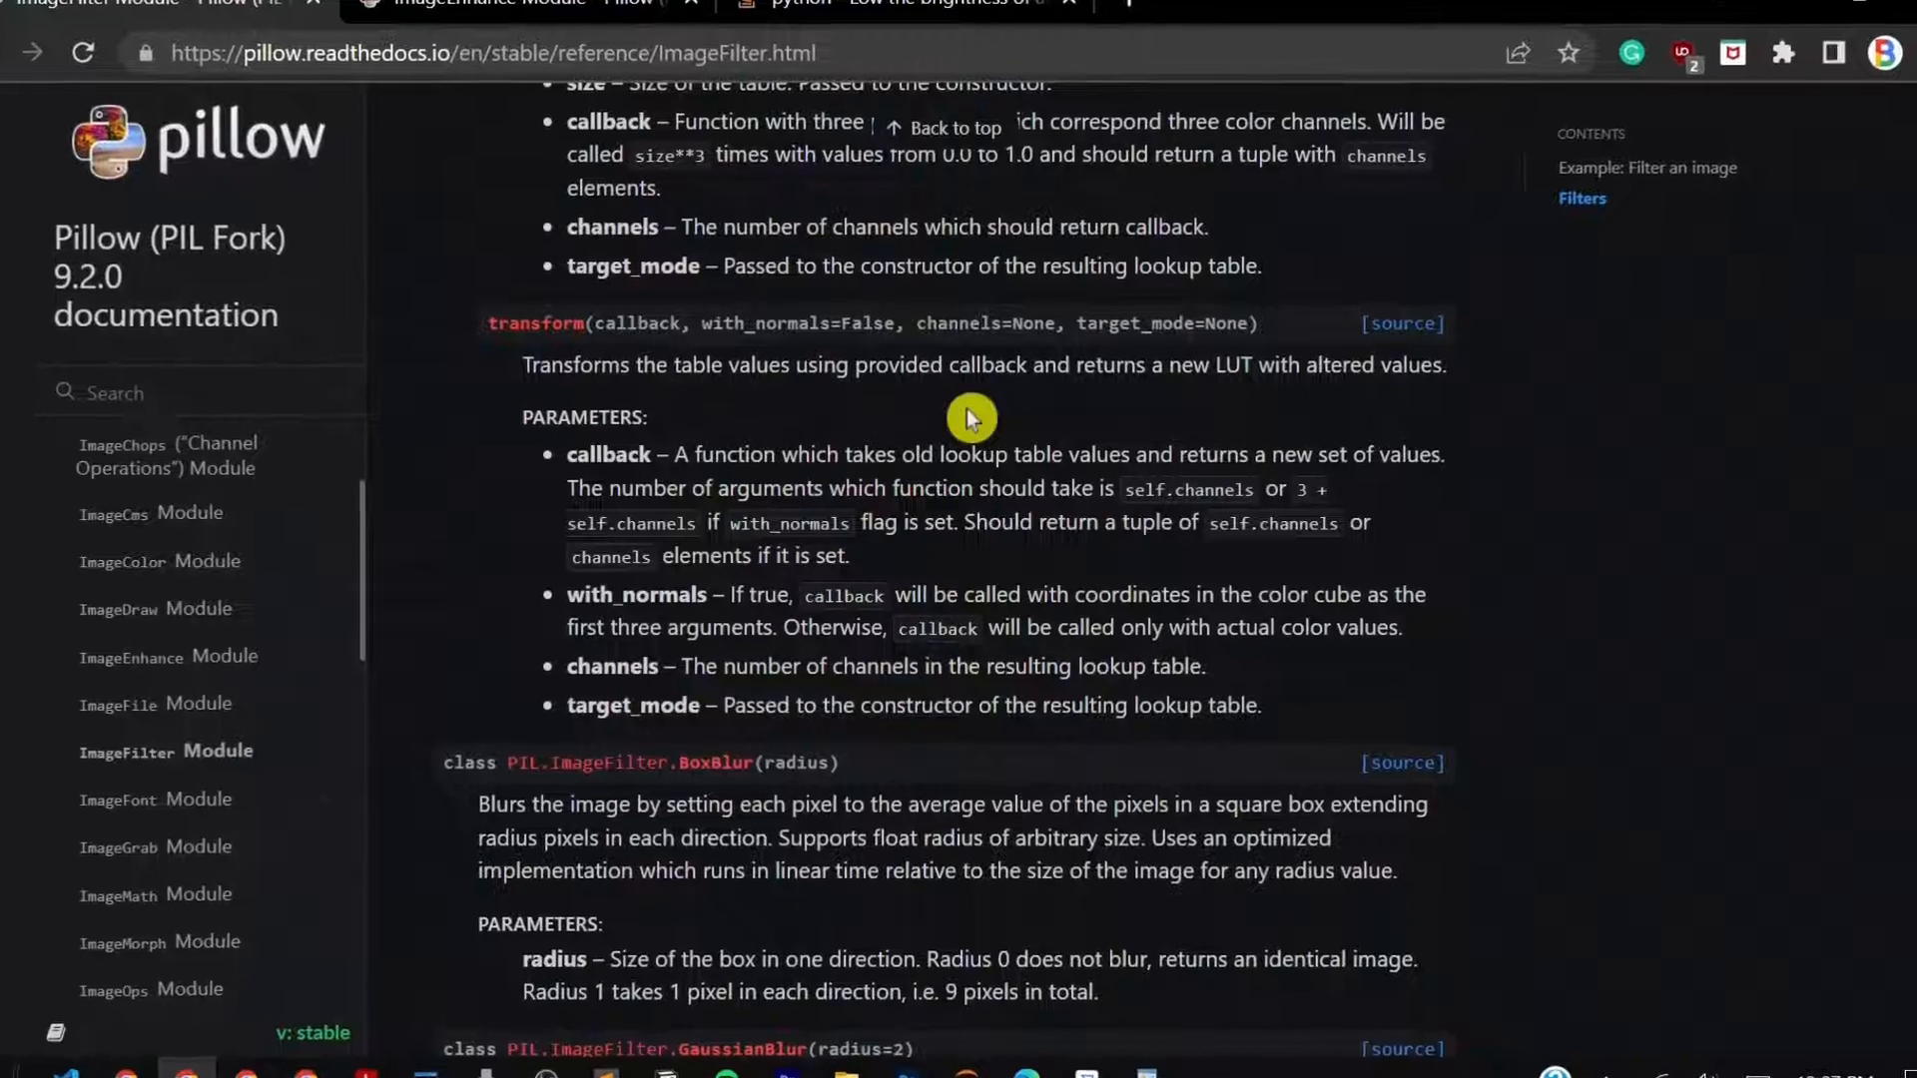
- Scroll through the Pillow ImageFilter documentation page
{"action": "scroll", "scroll_direction": "up", "scroll_amount": 3}
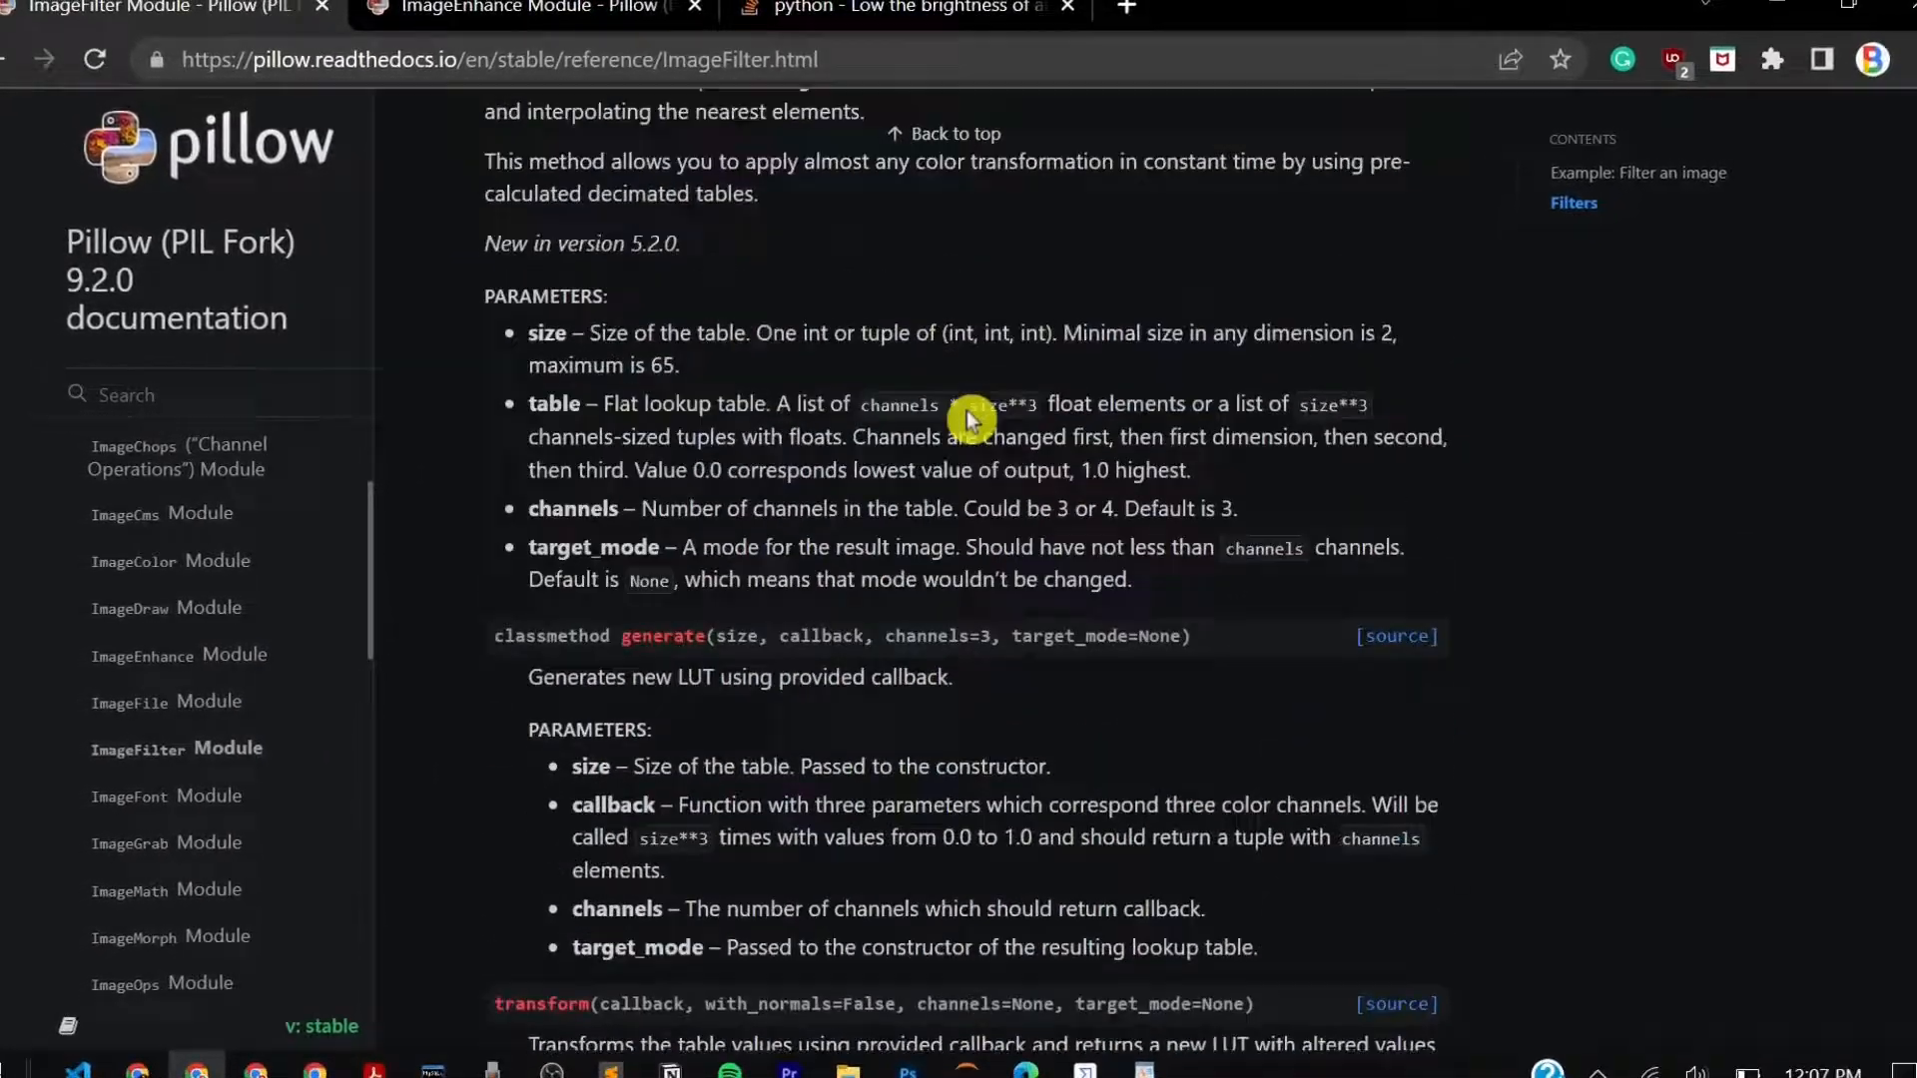
{"action": "scroll", "scroll_direction": "up", "scroll_amount": 3}
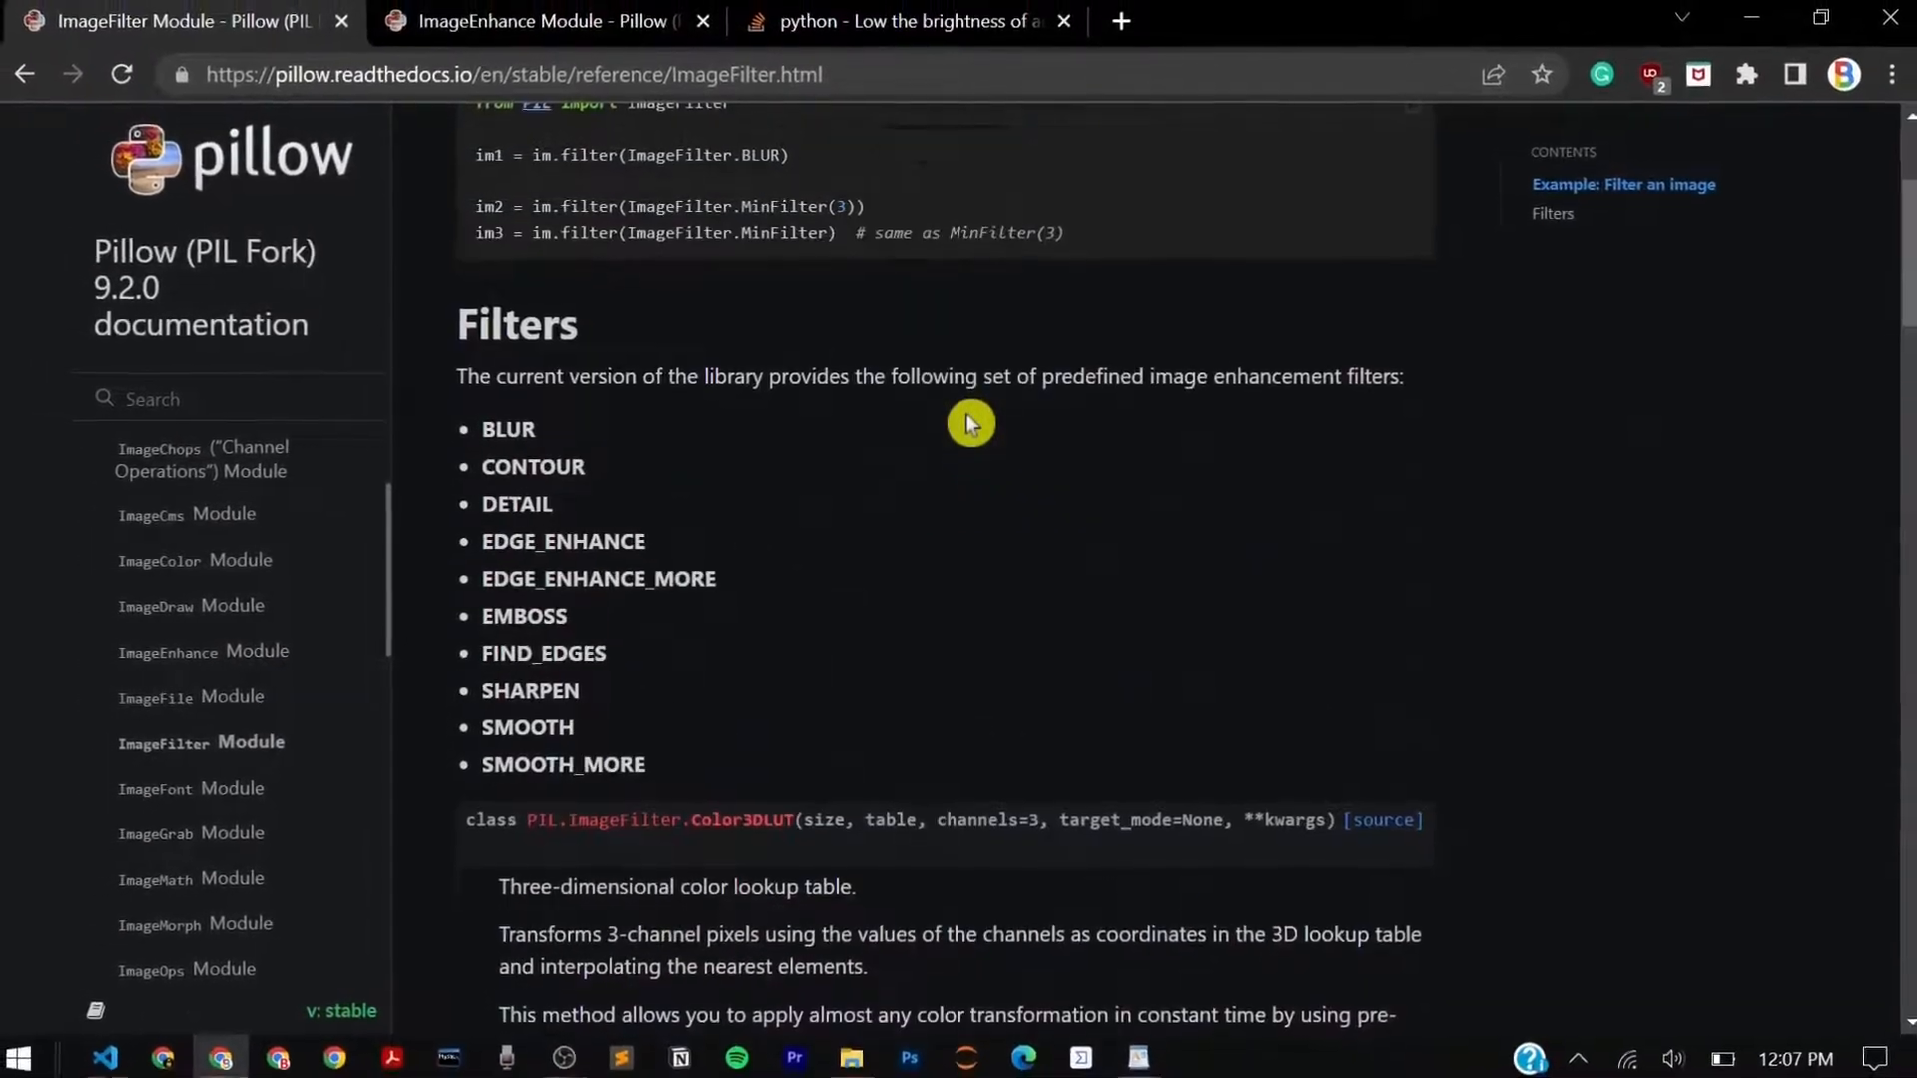
{"action": "scroll", "scroll_direction": "up", "scroll_amount": 3}
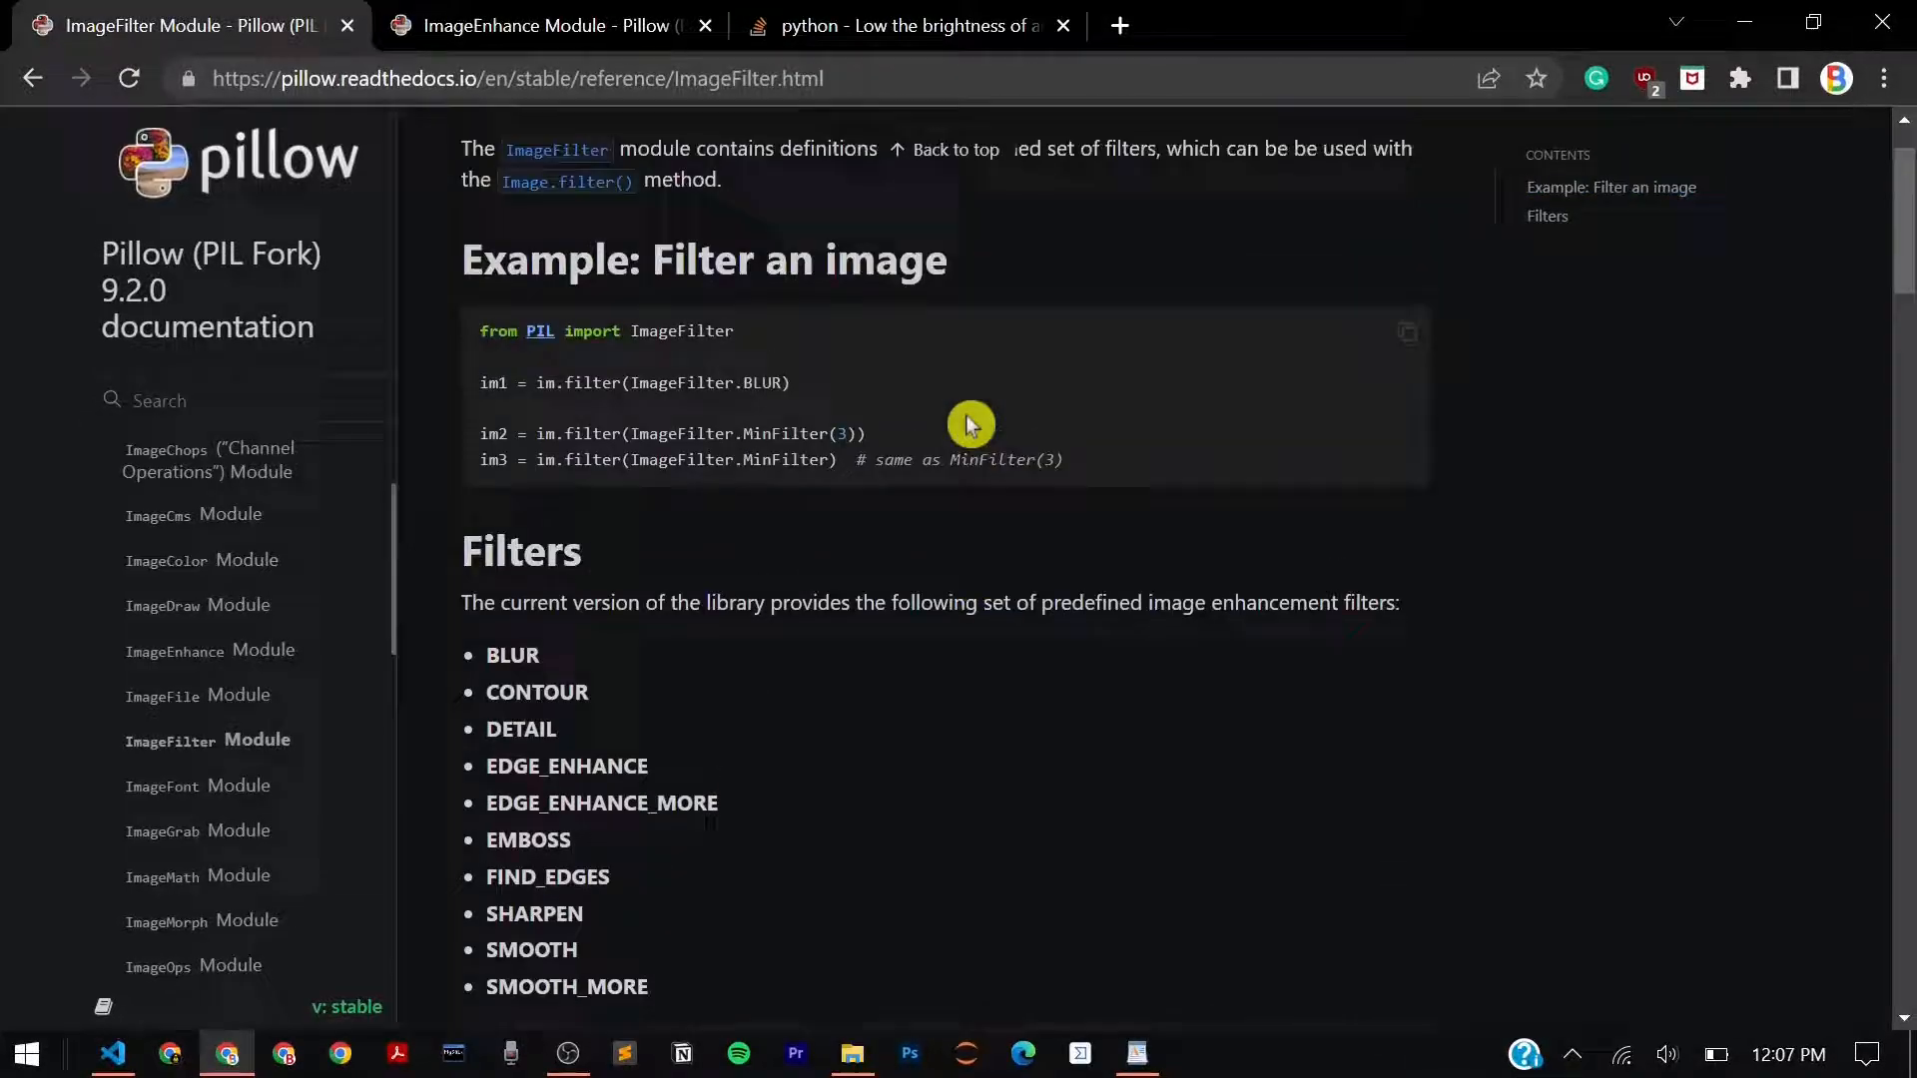
{"action": "scroll", "scroll_direction": "down", "scroll_amount": 3}
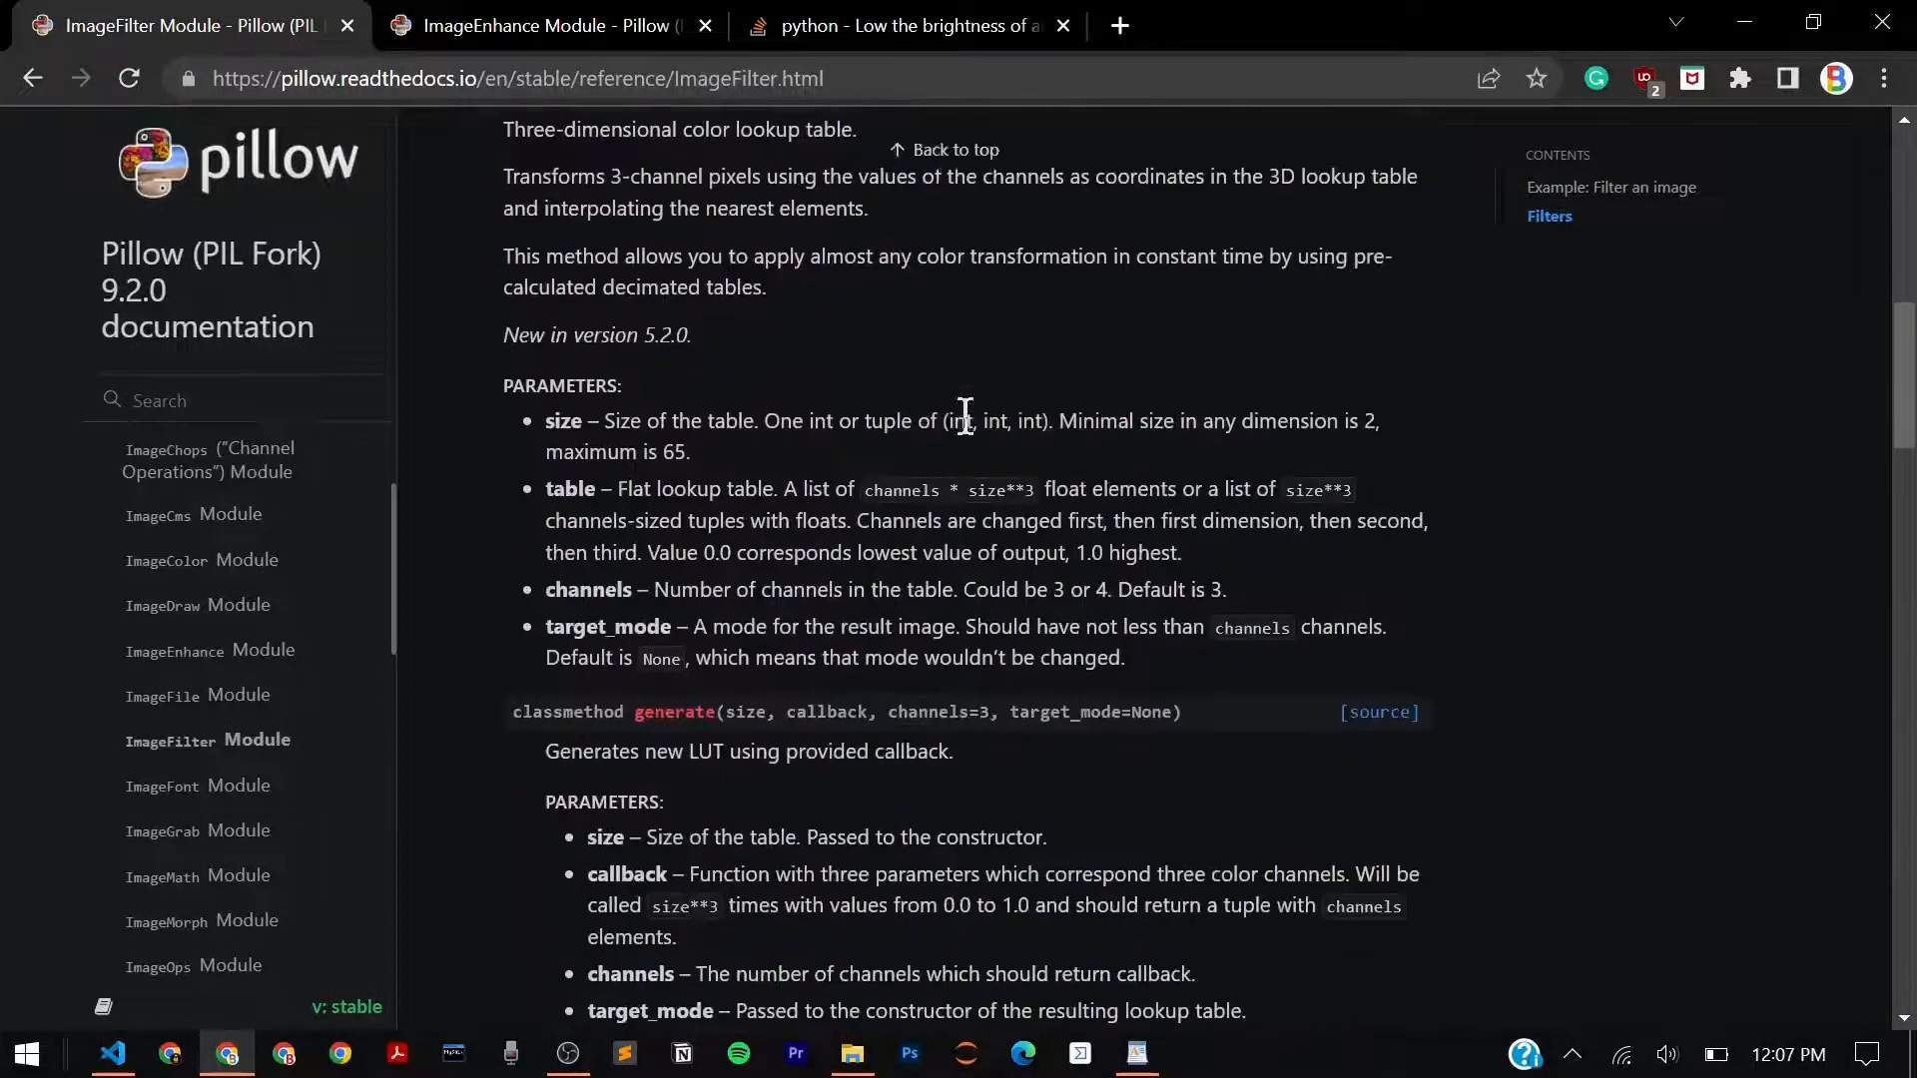
{"action": "scroll", "scroll_direction": "down", "scroll_amount": 3}
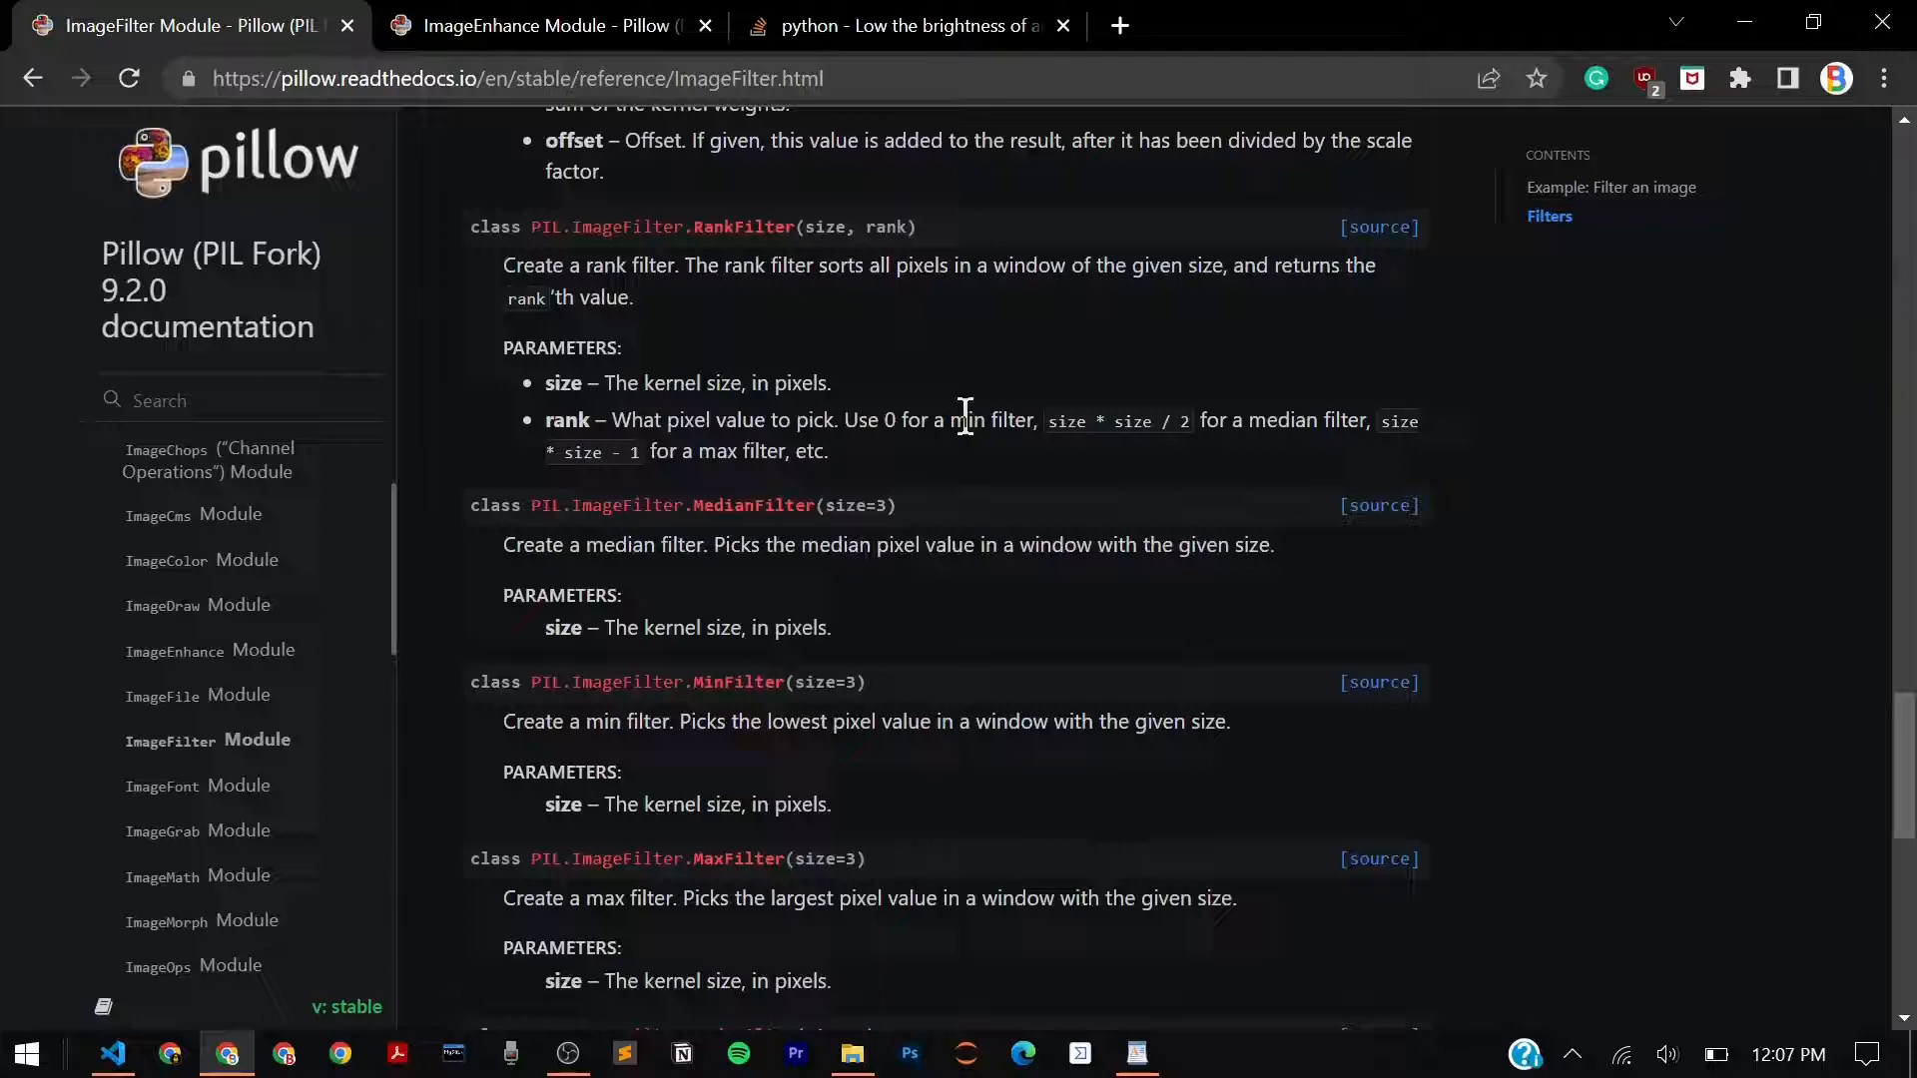
- Switch to the ImageEnhance module tab and find its Classes section
{"action": "left_click", "coordinate": [550, 26]}
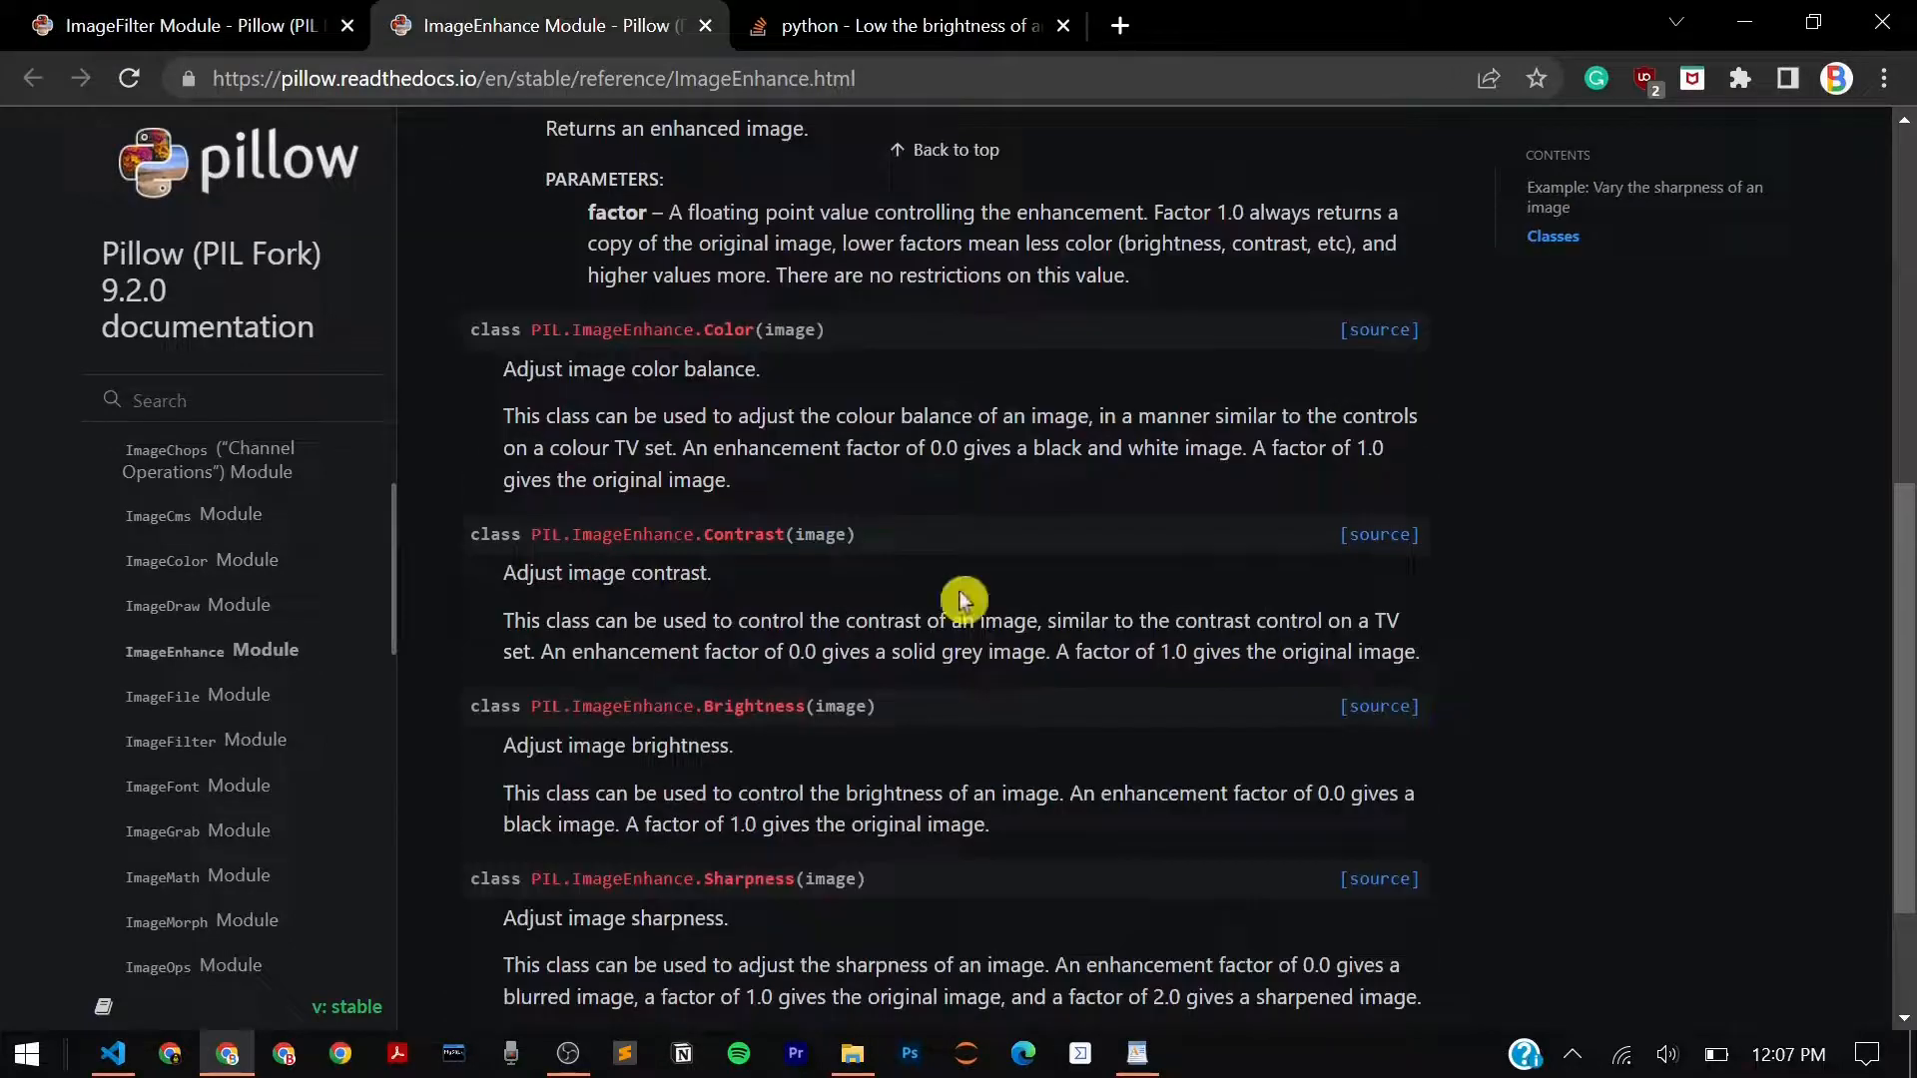
{"action": "scroll", "scroll_direction": "down", "scroll_amount": 3}
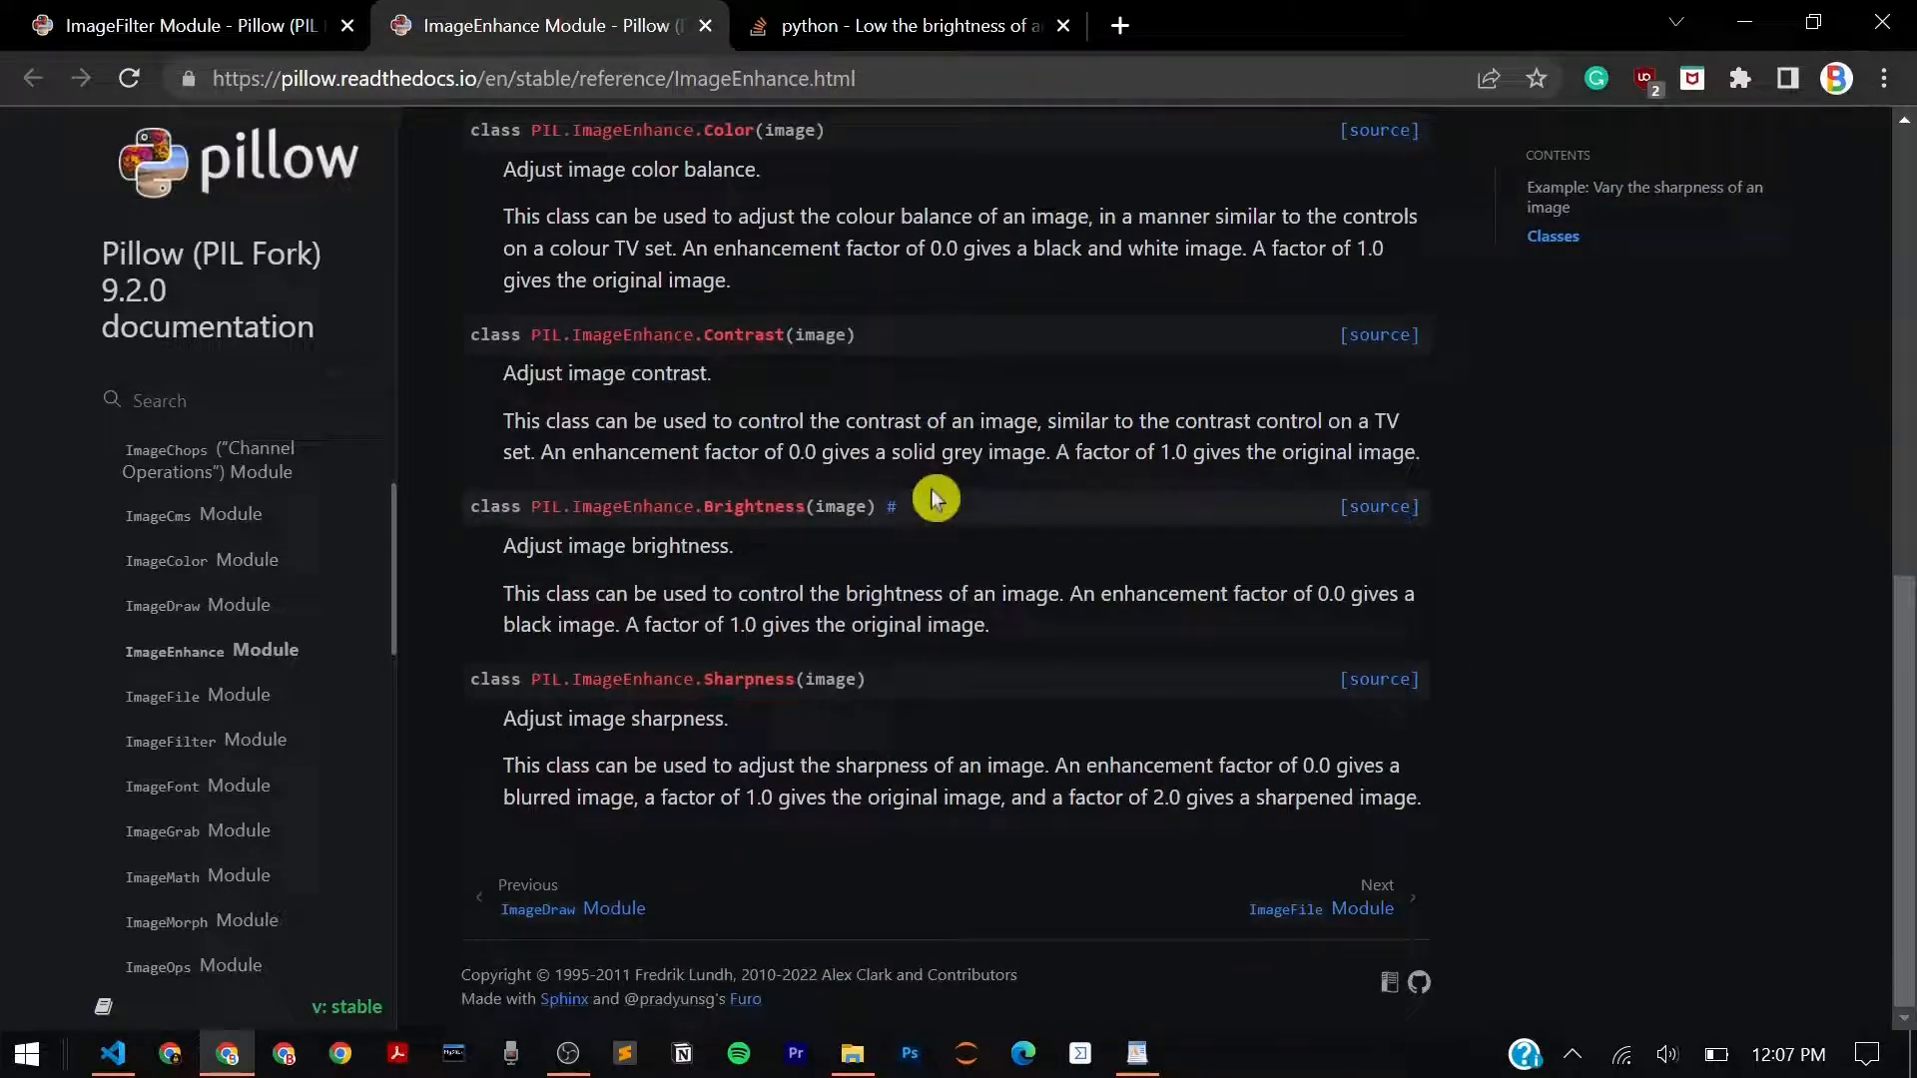
{"action": "scroll", "scroll_direction": "up", "scroll_amount": 3}
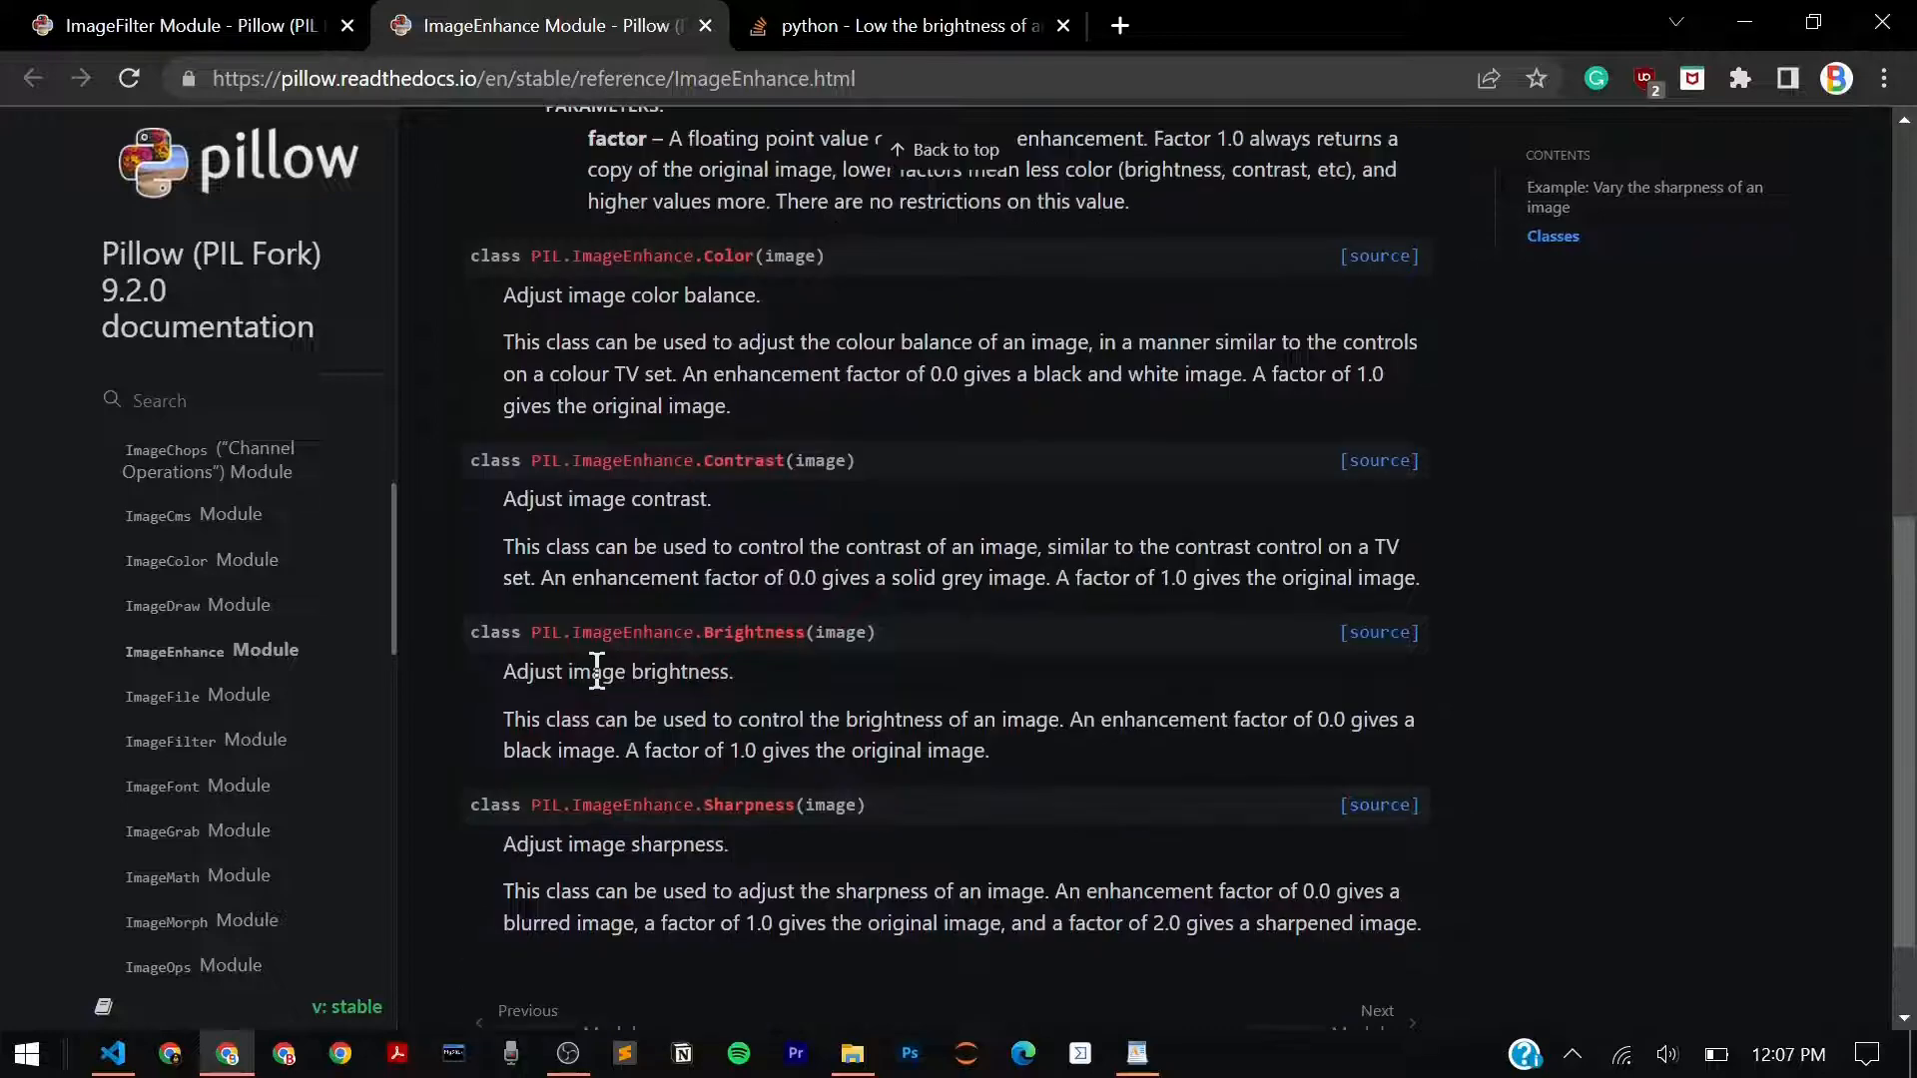
{"action": "scroll", "scroll_direction": "up", "scroll_amount": 3}
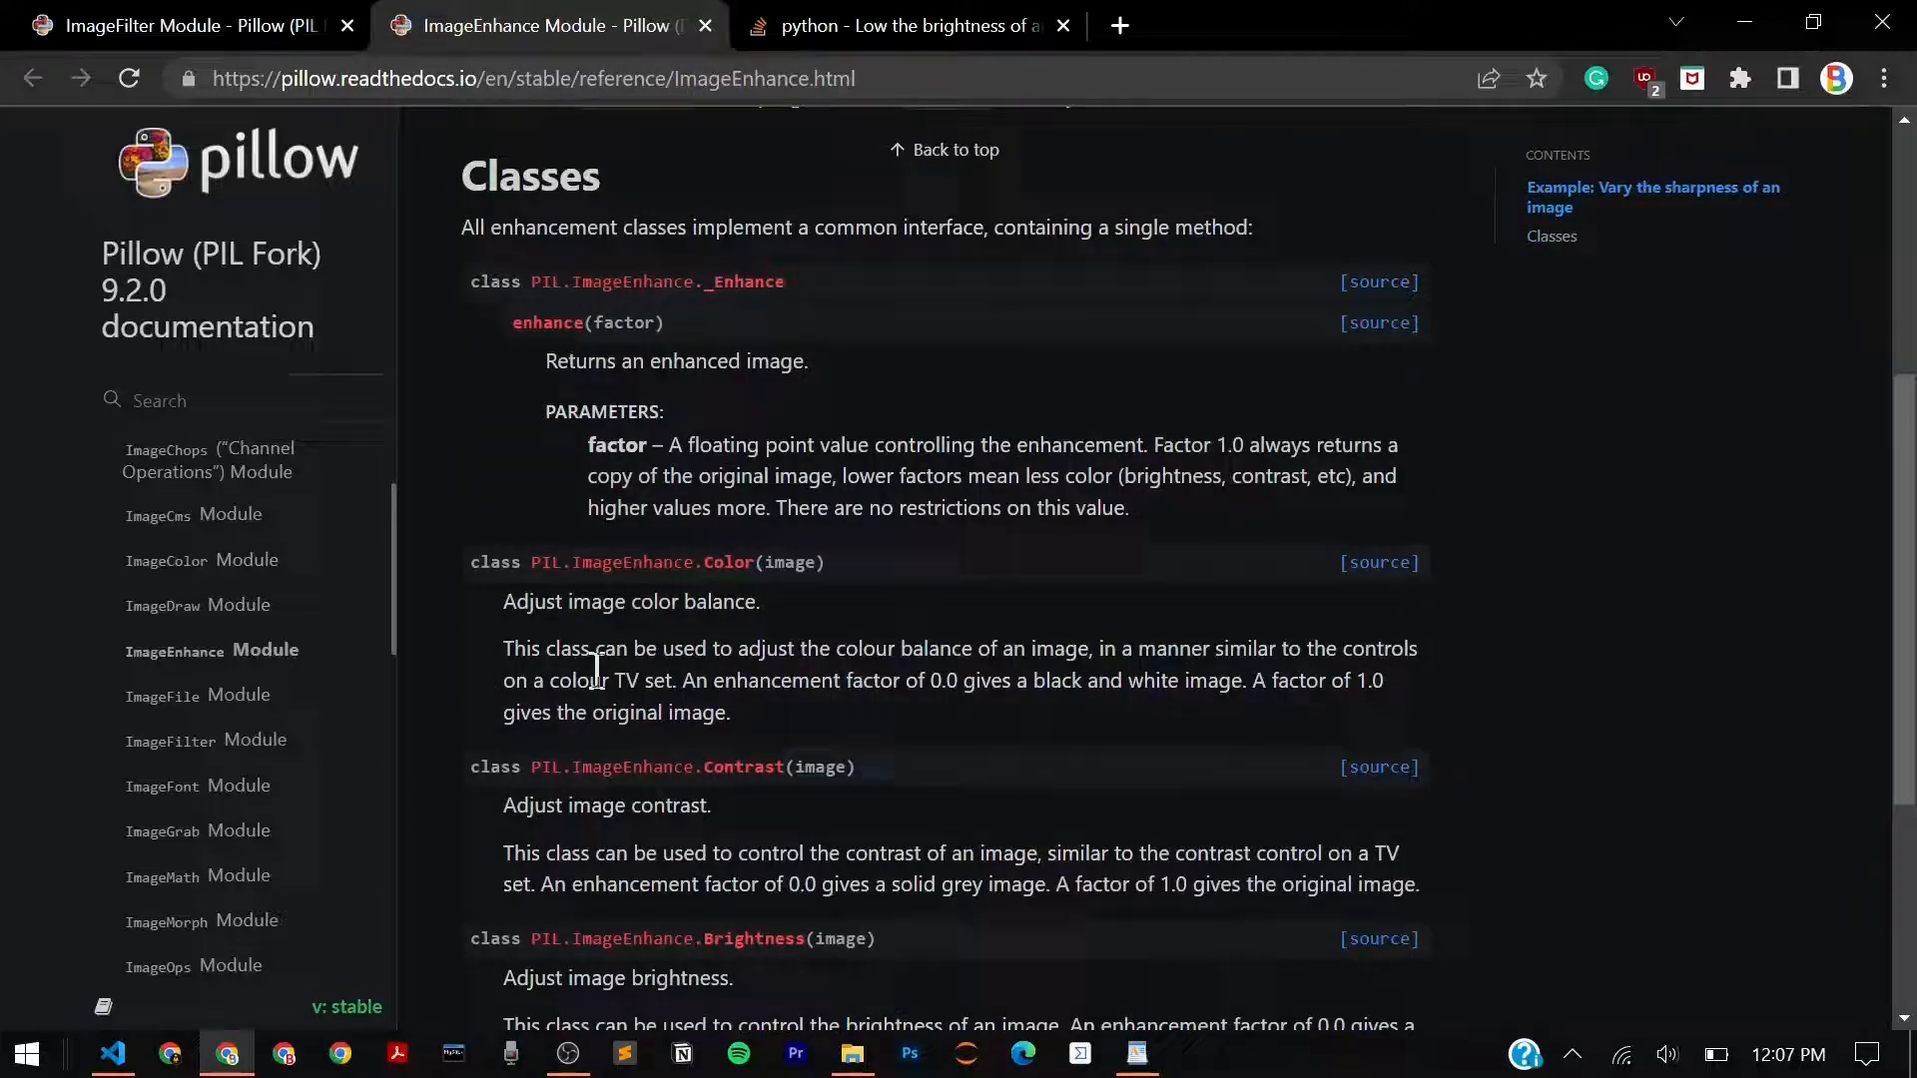